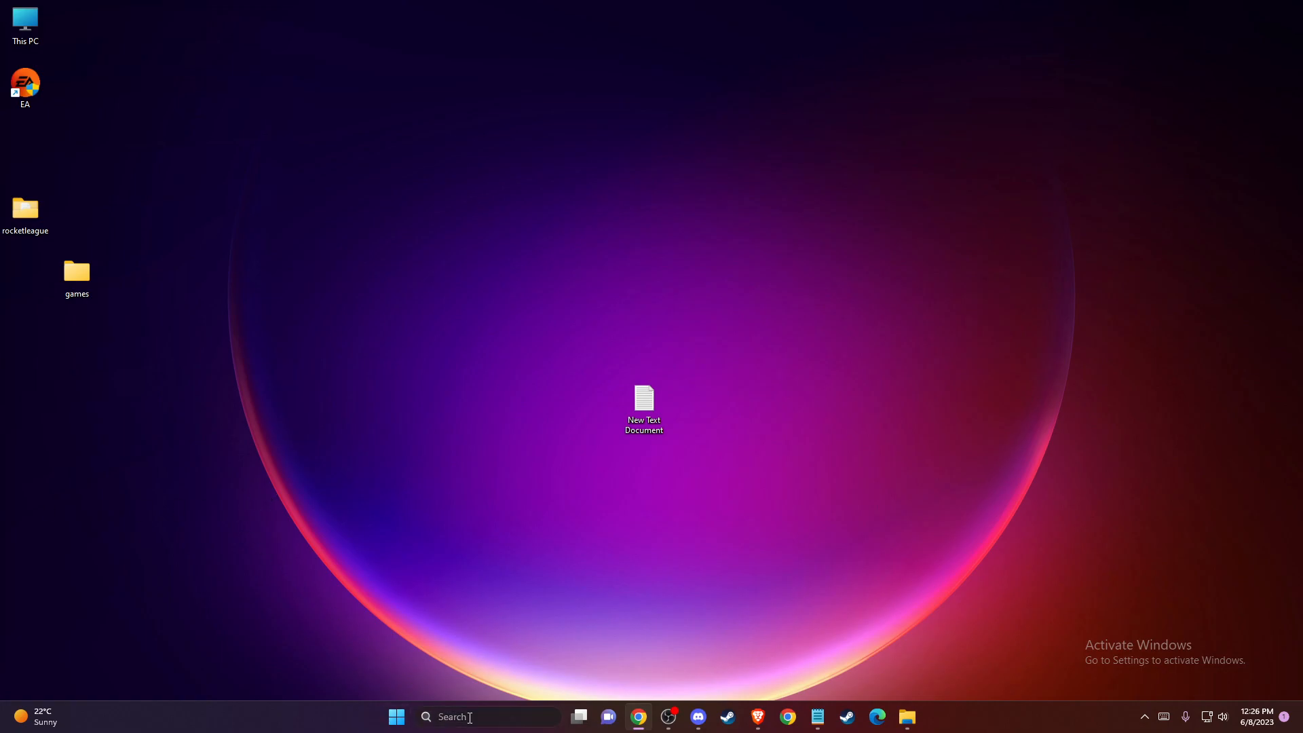
# Step: Search 'CMD' and run Command Prompt as administrator
pyautogui.write('CMD')
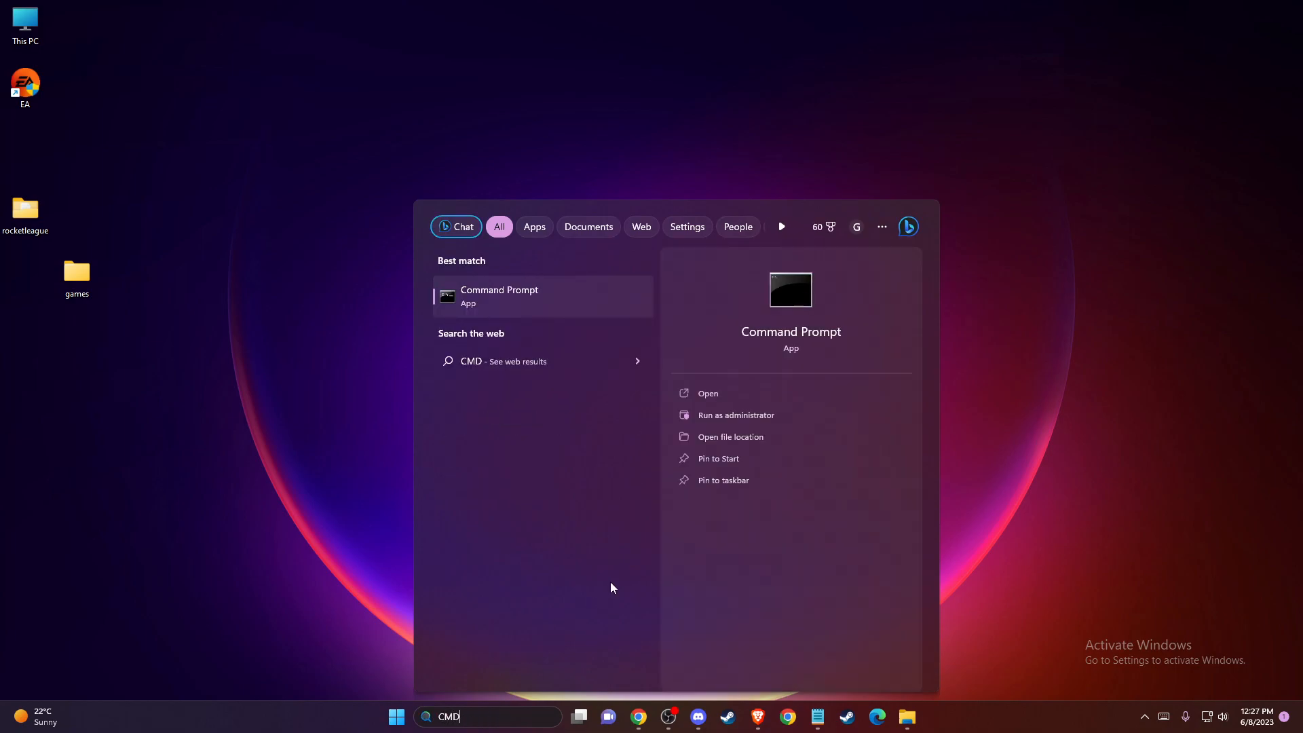
pyautogui.moveTo(549, 397)
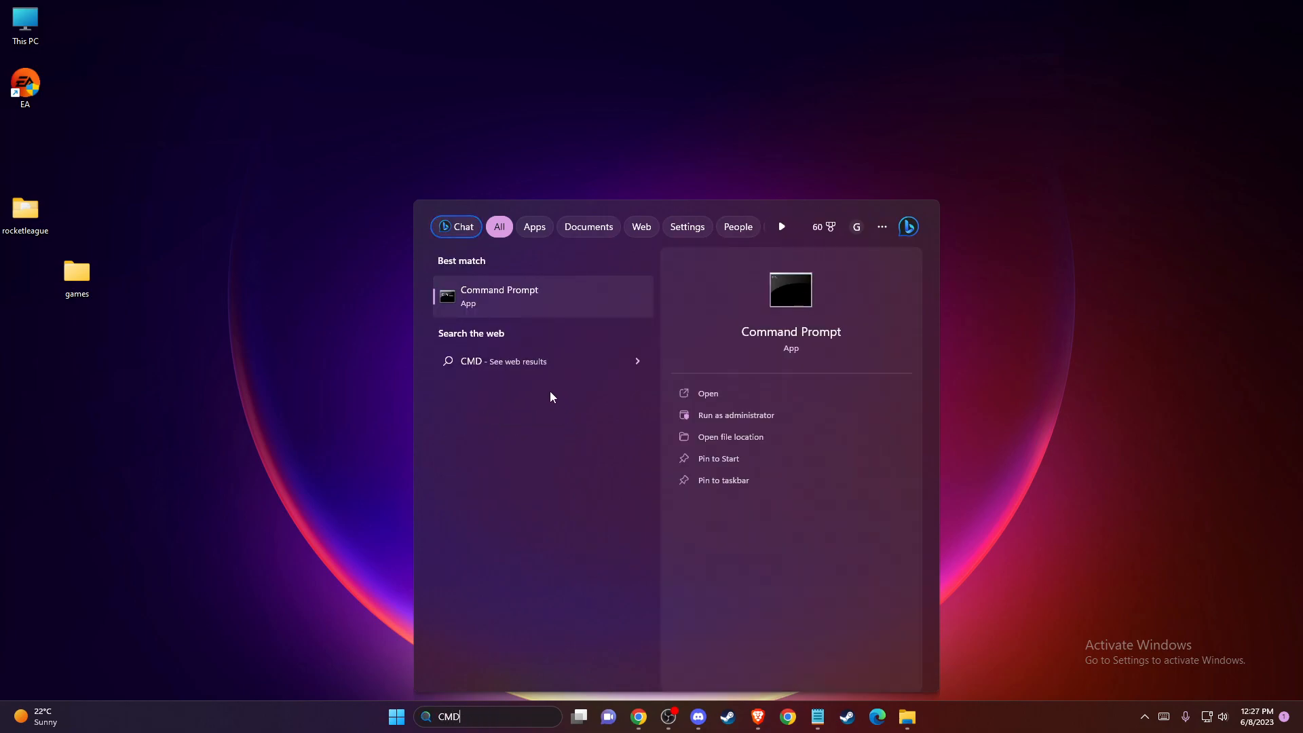
pyautogui.rightClick(498, 296)
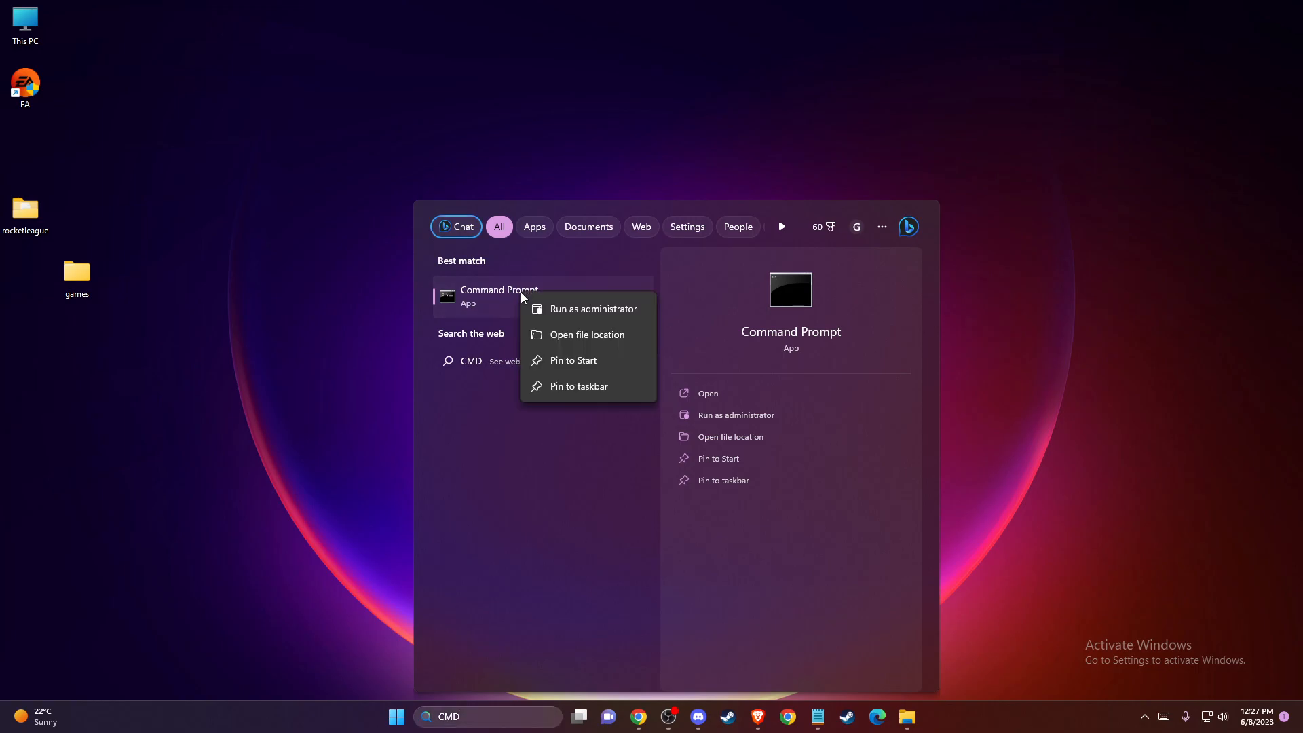
pyautogui.click(594, 309)
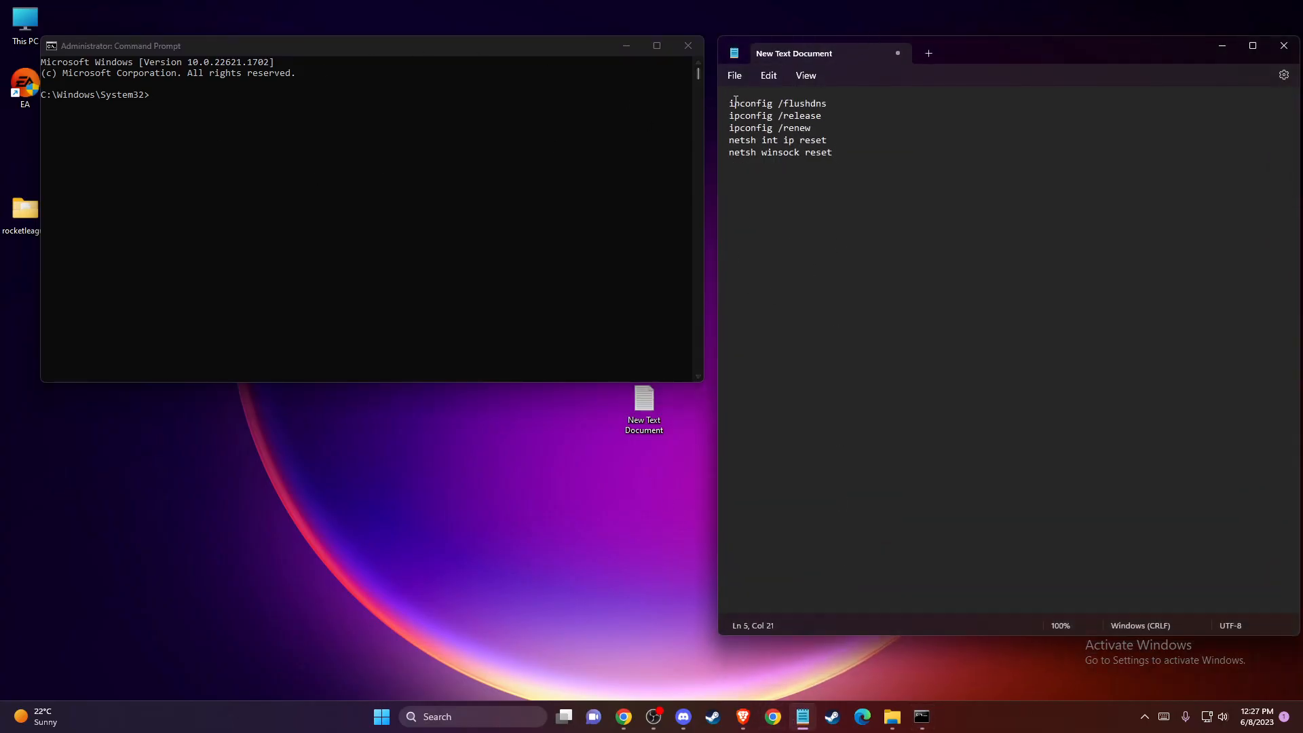
# Step: Run ipconfig /flushdns in the administrator command window
pyautogui.click(735, 103)
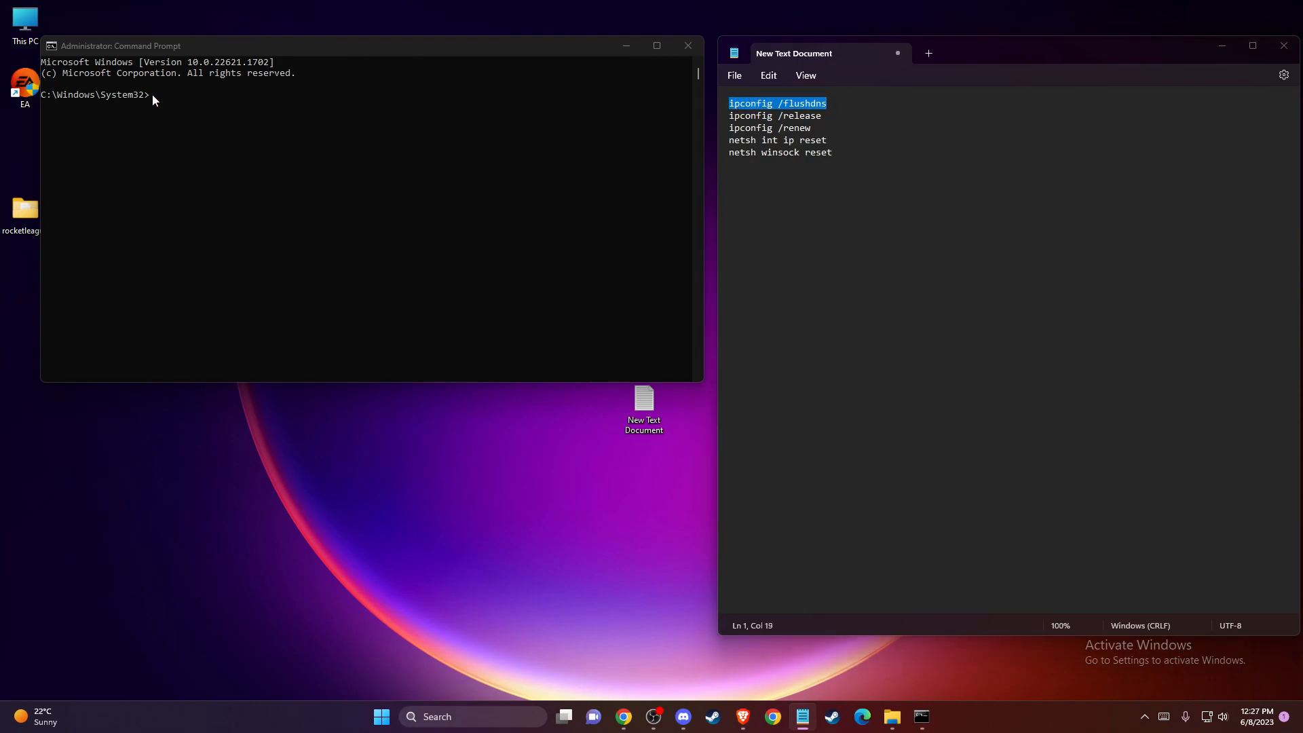
pyautogui.write('ipconfig /flushdns')
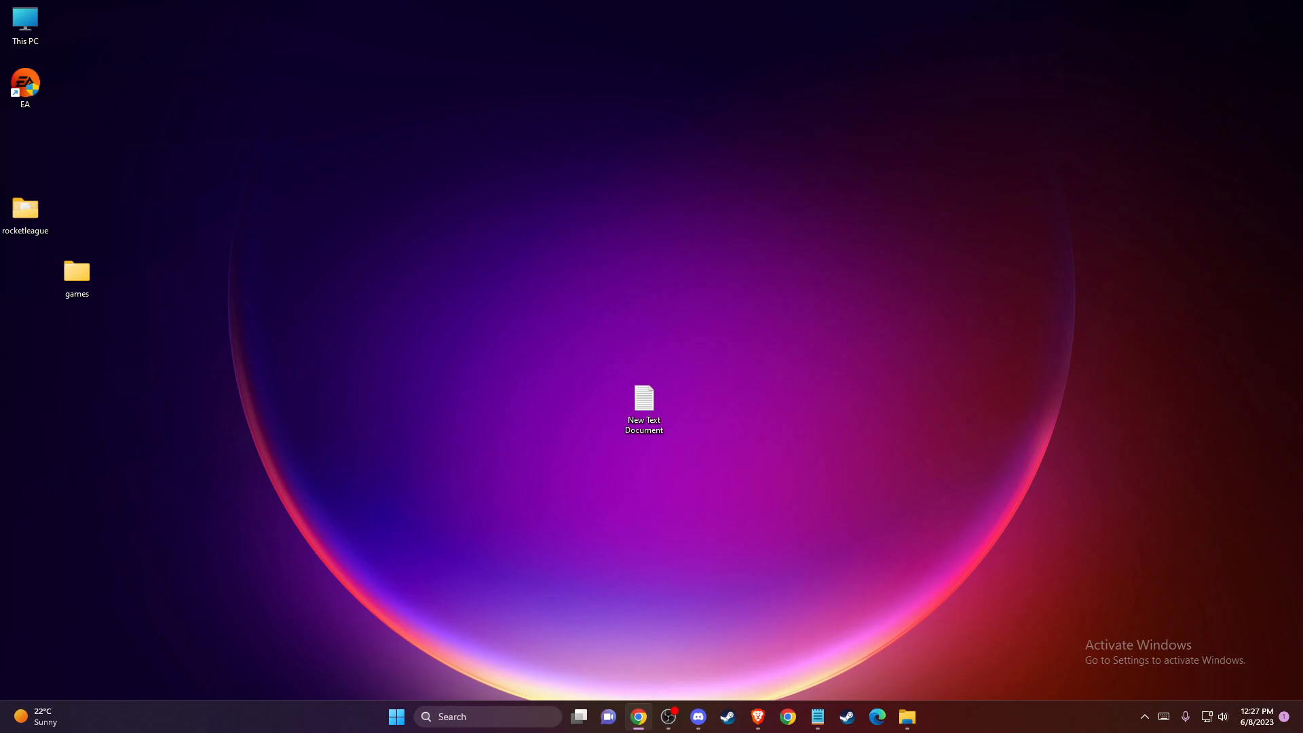
pyautogui.moveTo(122, 476)
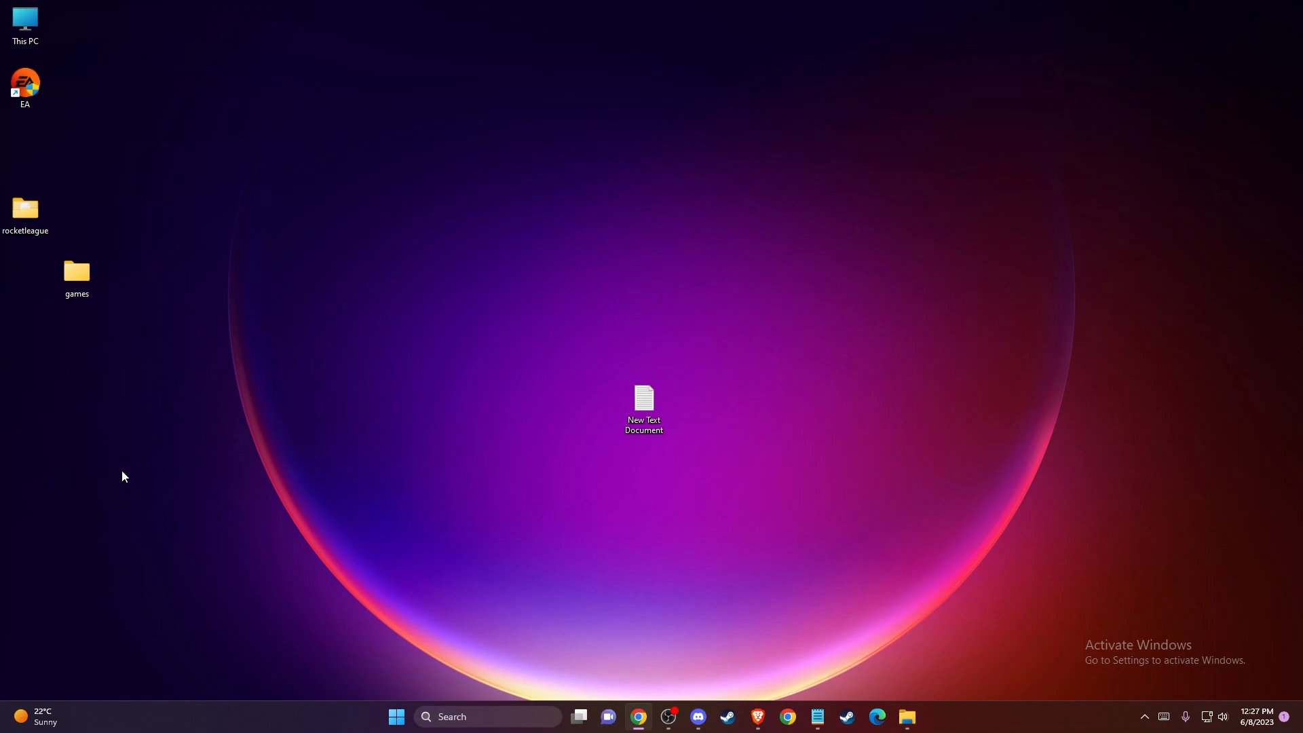
pyautogui.moveTo(1215, 725)
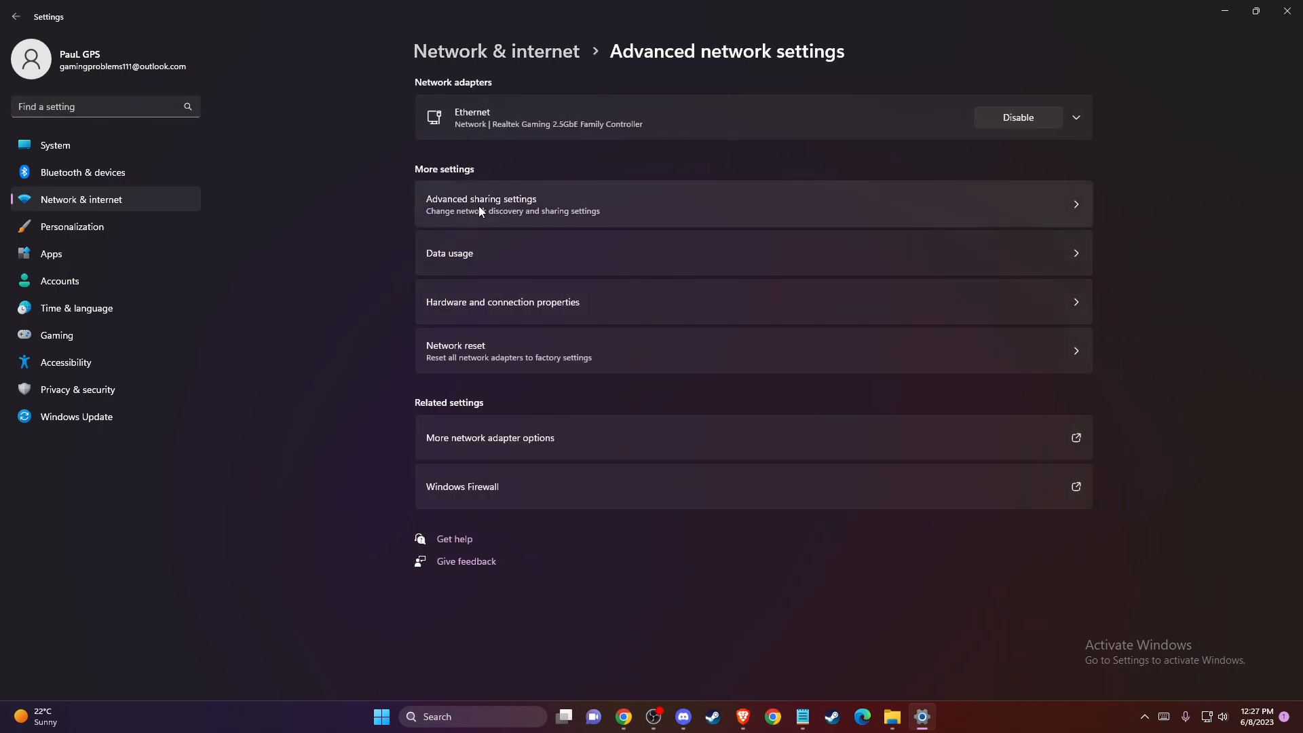
pyautogui.moveTo(427, 409)
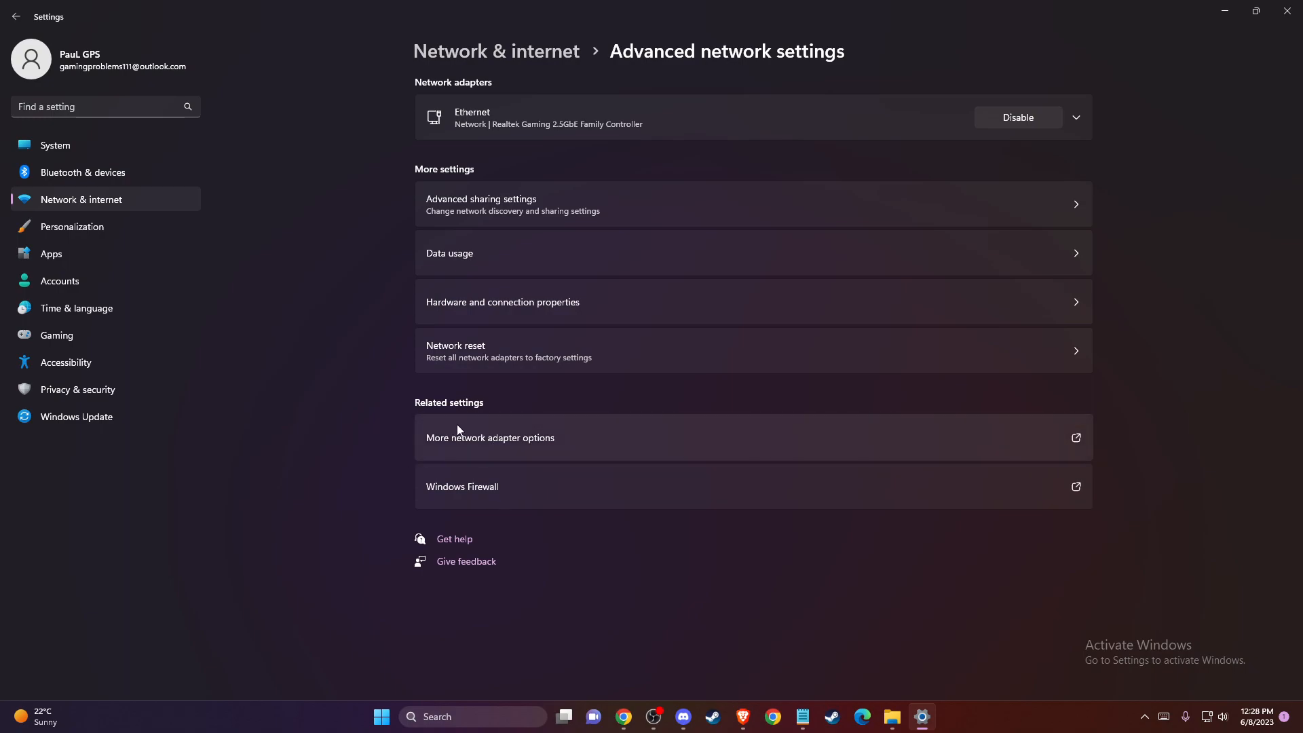
pyautogui.moveTo(464, 440)
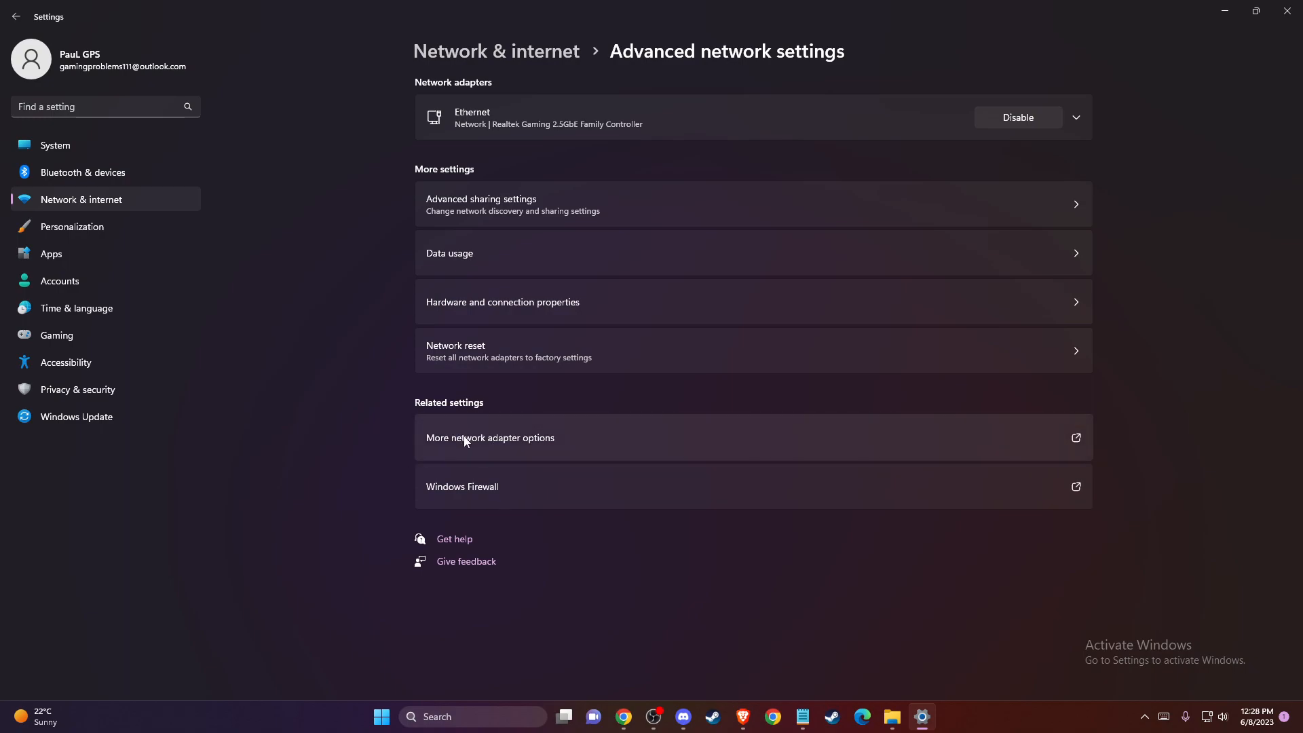
# Step: Open More network adapter options to list the PC's connections
pyautogui.click(491, 438)
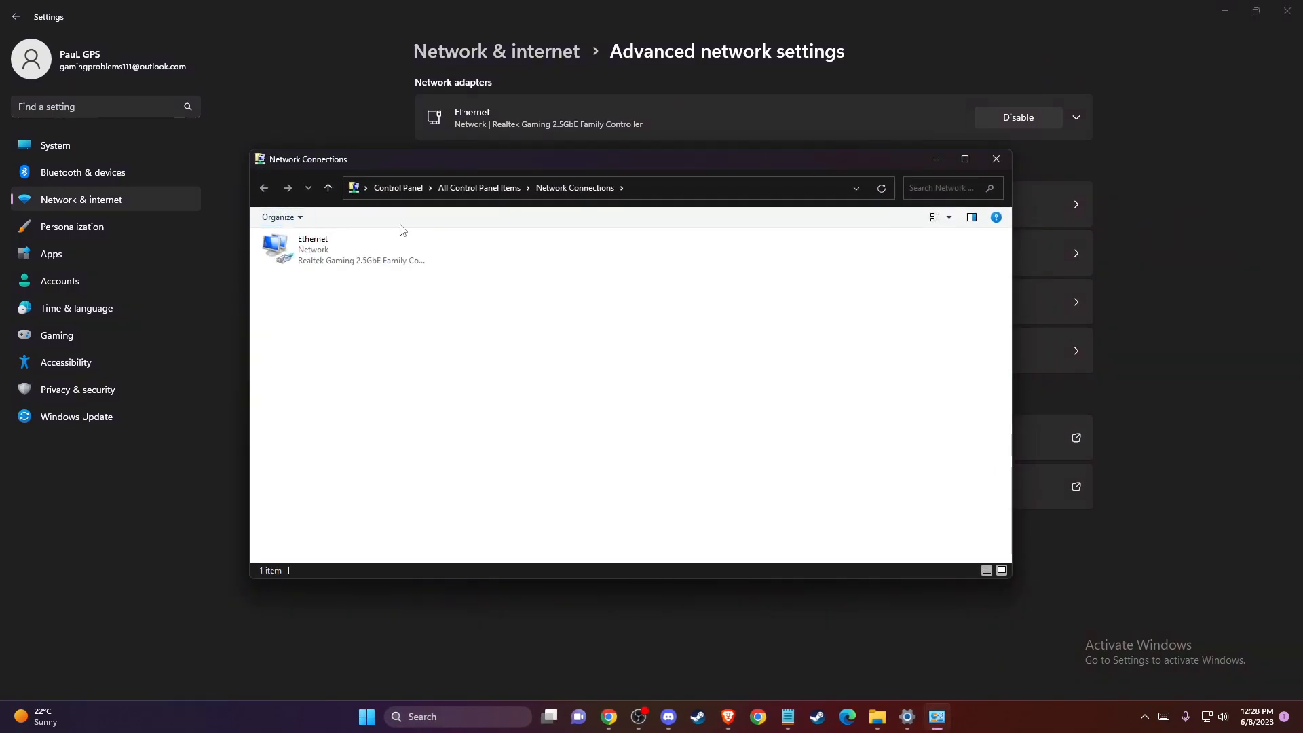
# Step: Open the Ethernet connection's properties and its Internet Protocol Version 4 (TCP/IPv4) settings
pyautogui.click(344, 249)
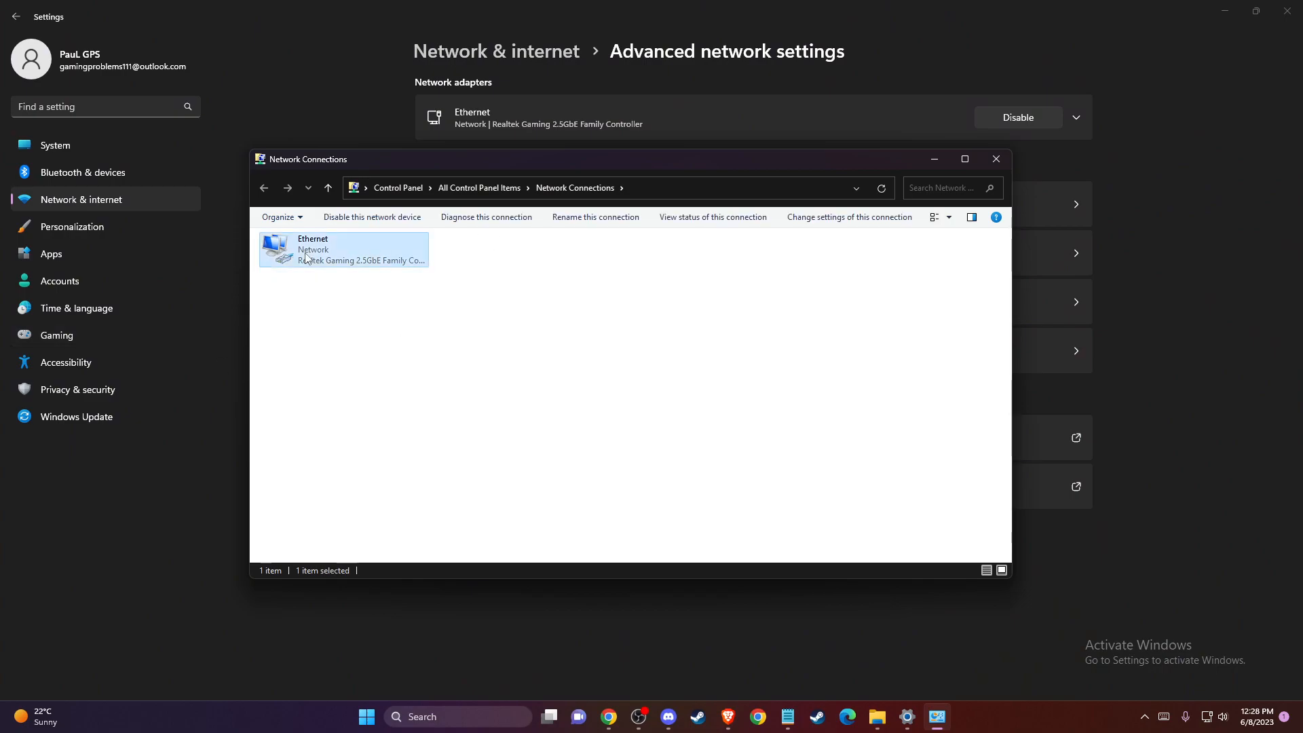
pyautogui.moveTo(337, 265)
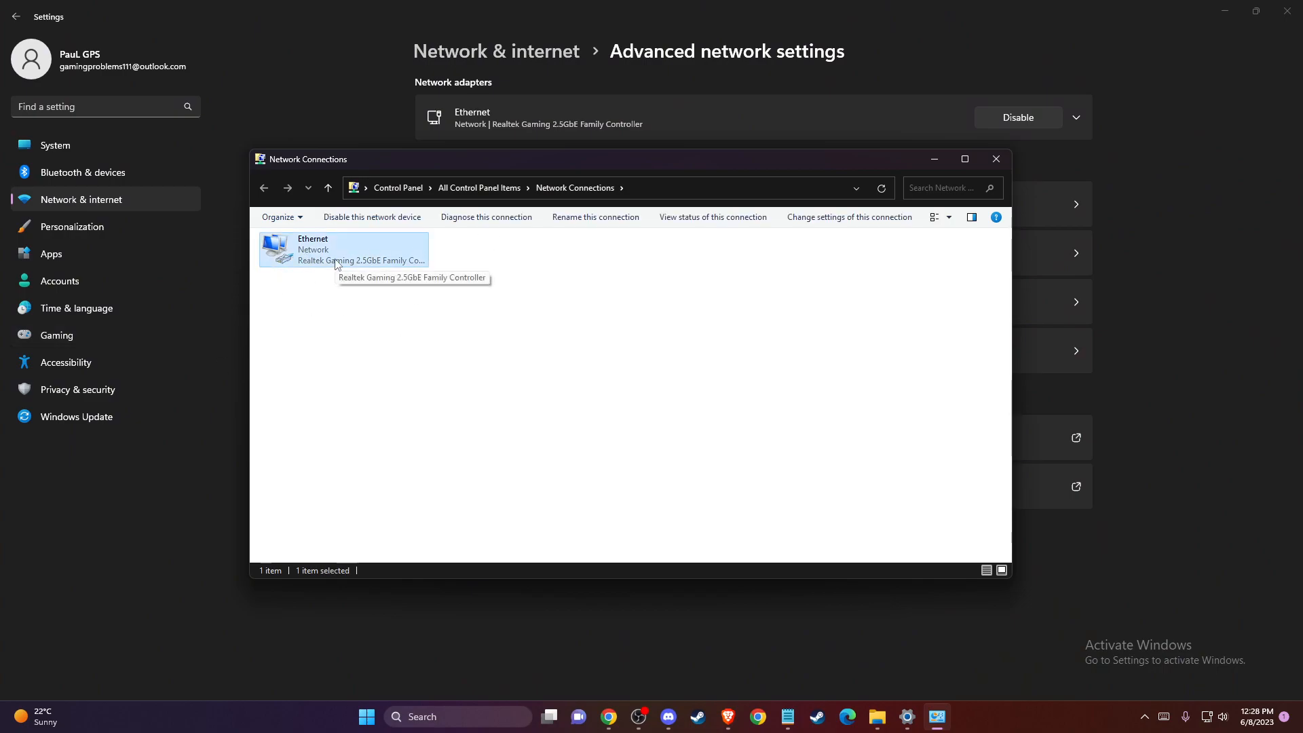
pyautogui.doubleClick(342, 250)
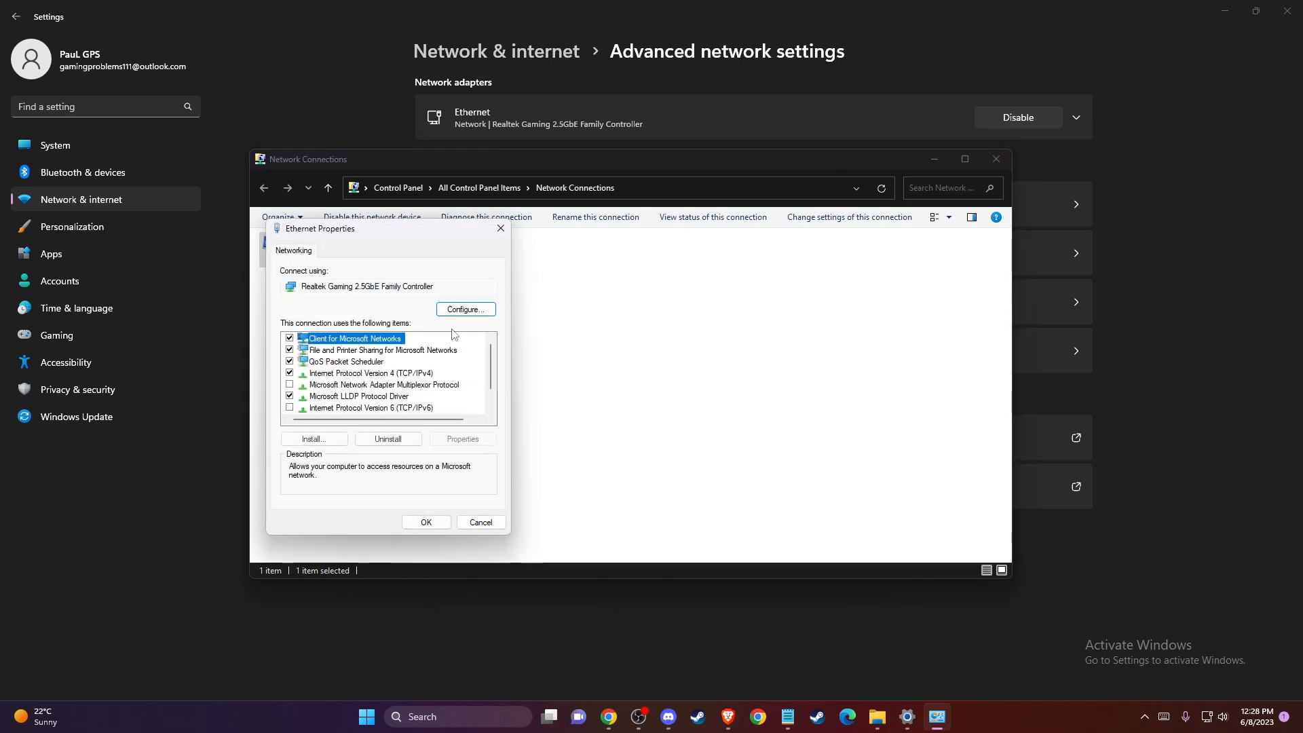
pyautogui.moveTo(344, 383)
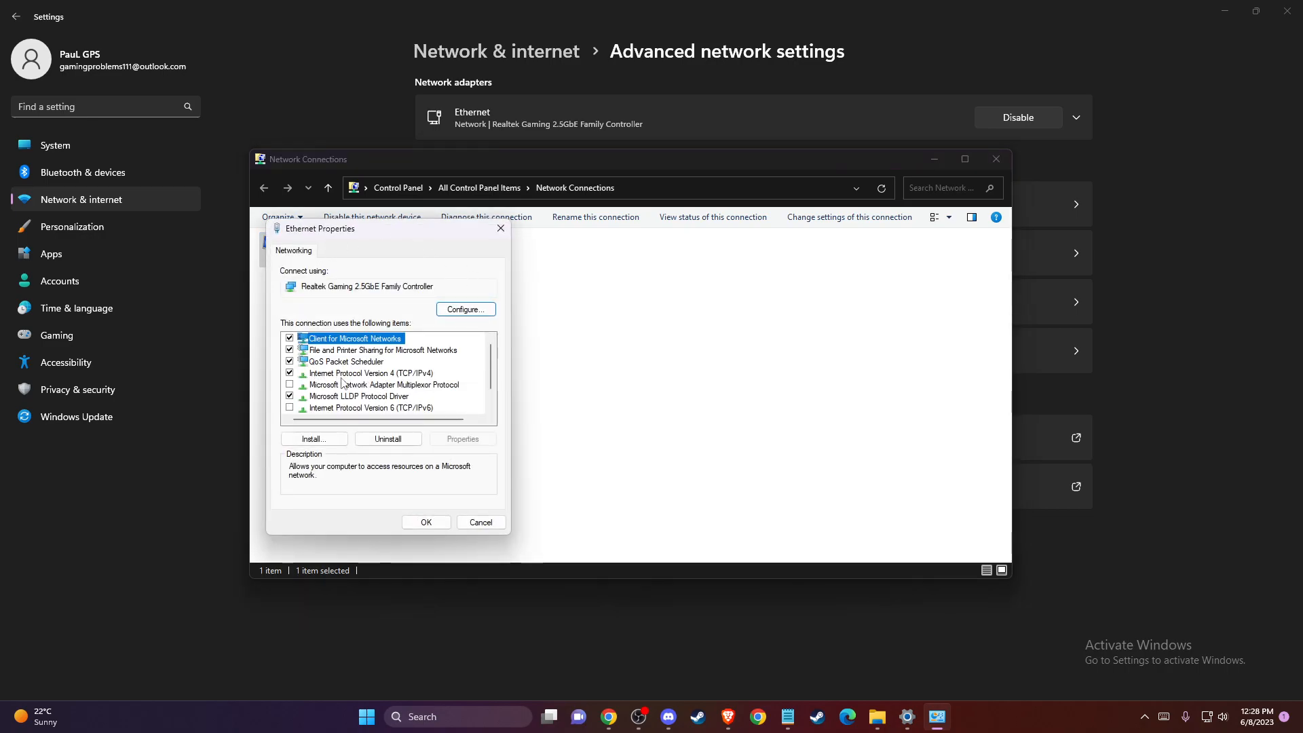
pyautogui.doubleClick(369, 372)
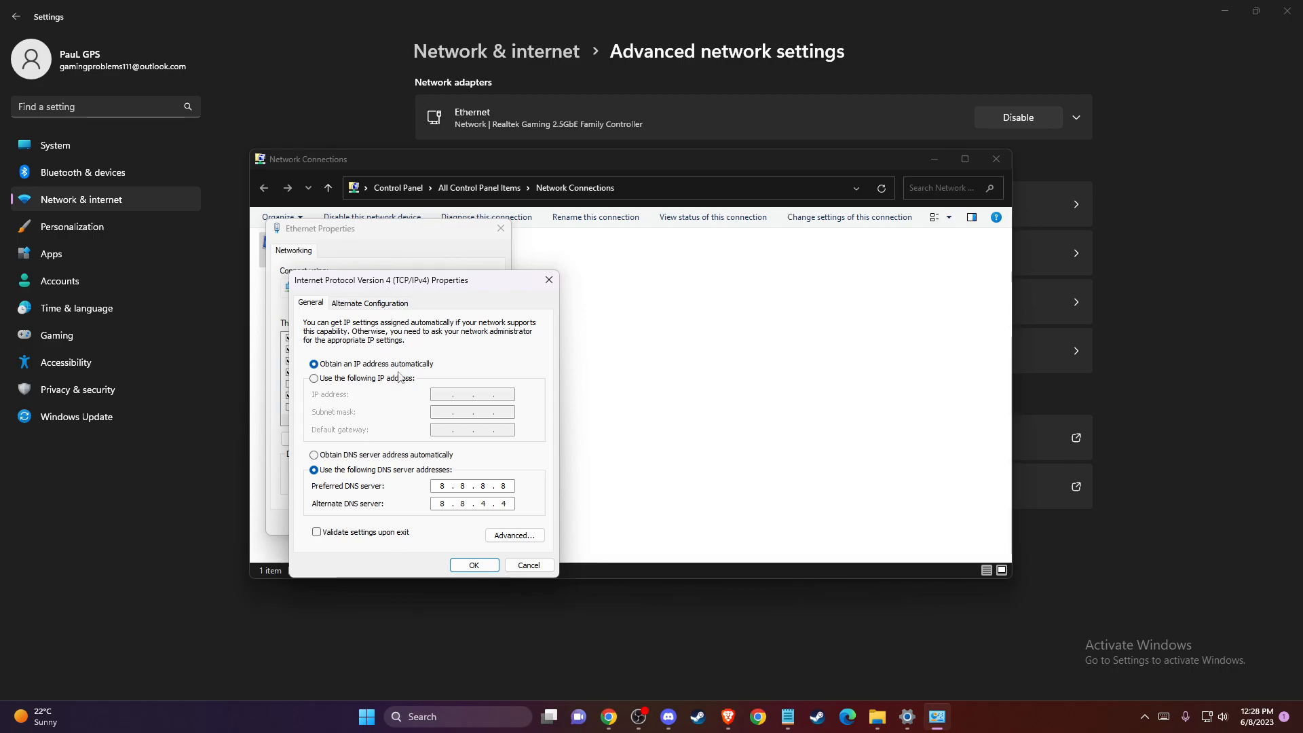
pyautogui.moveTo(312, 500)
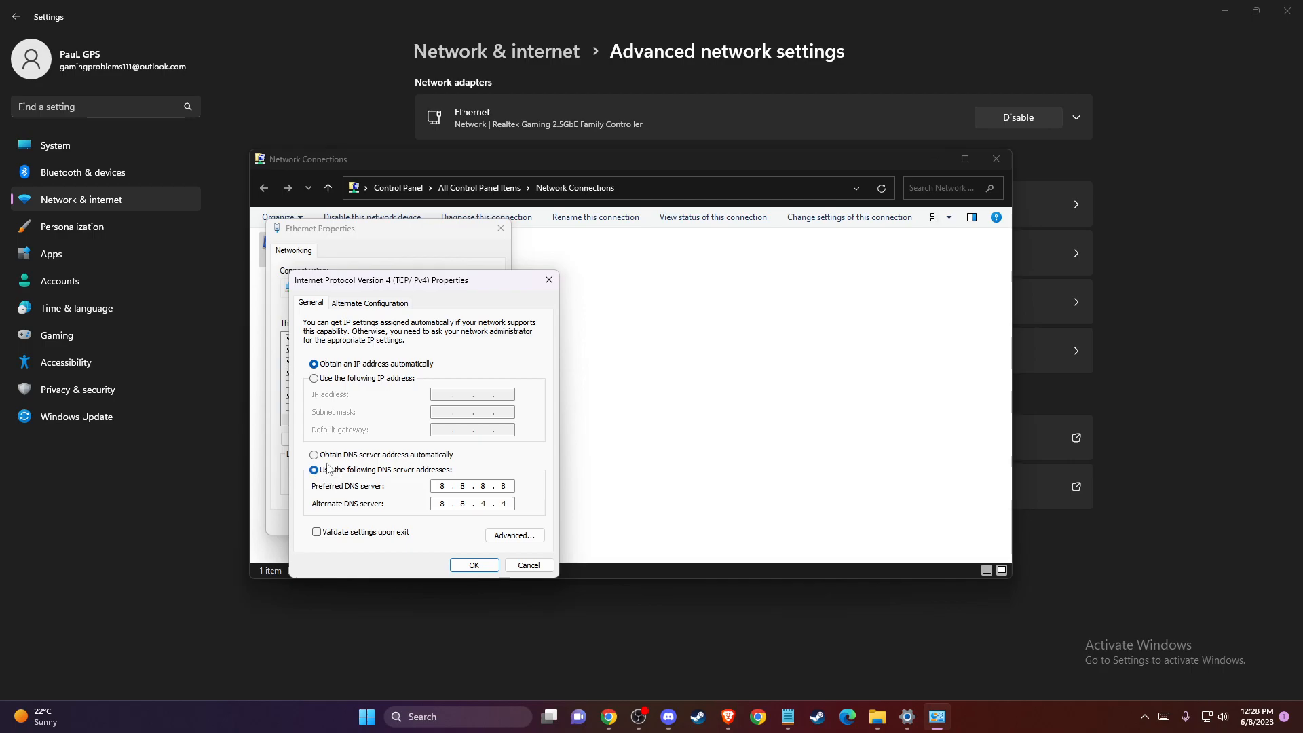
pyautogui.moveTo(398, 470)
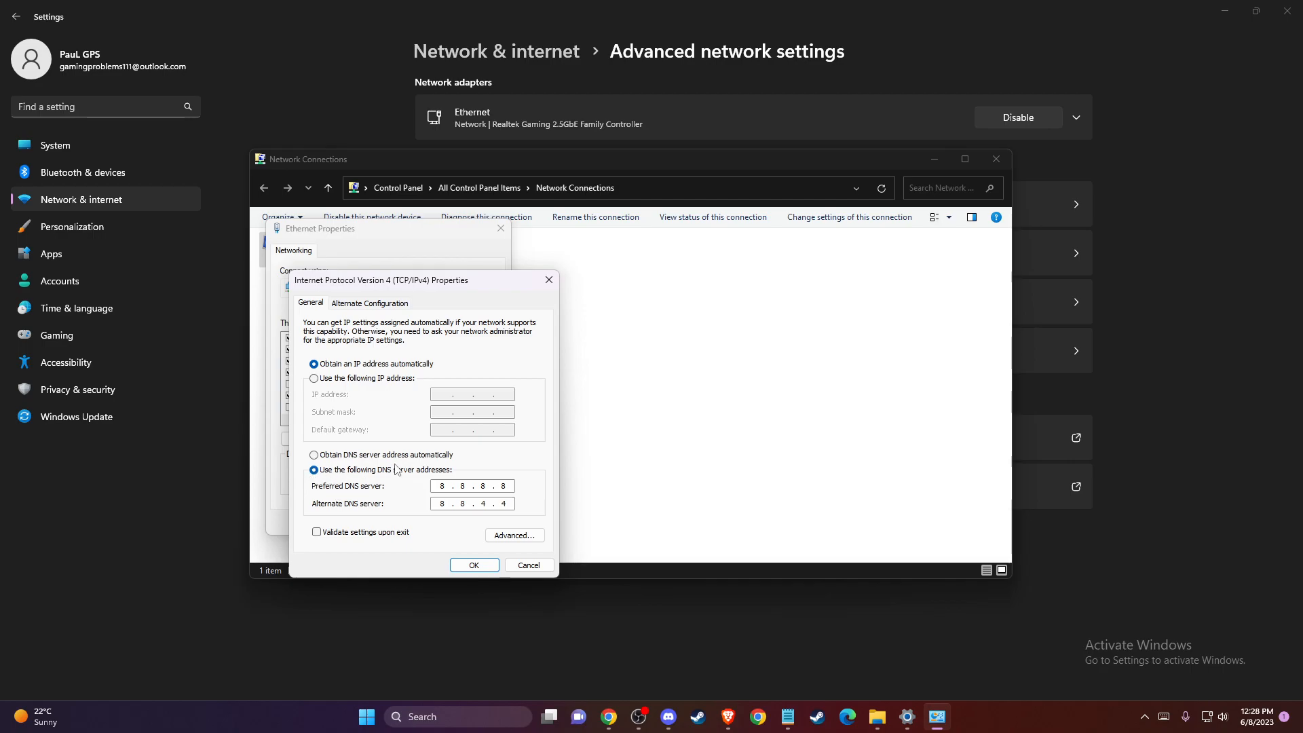
pyautogui.moveTo(324, 496)
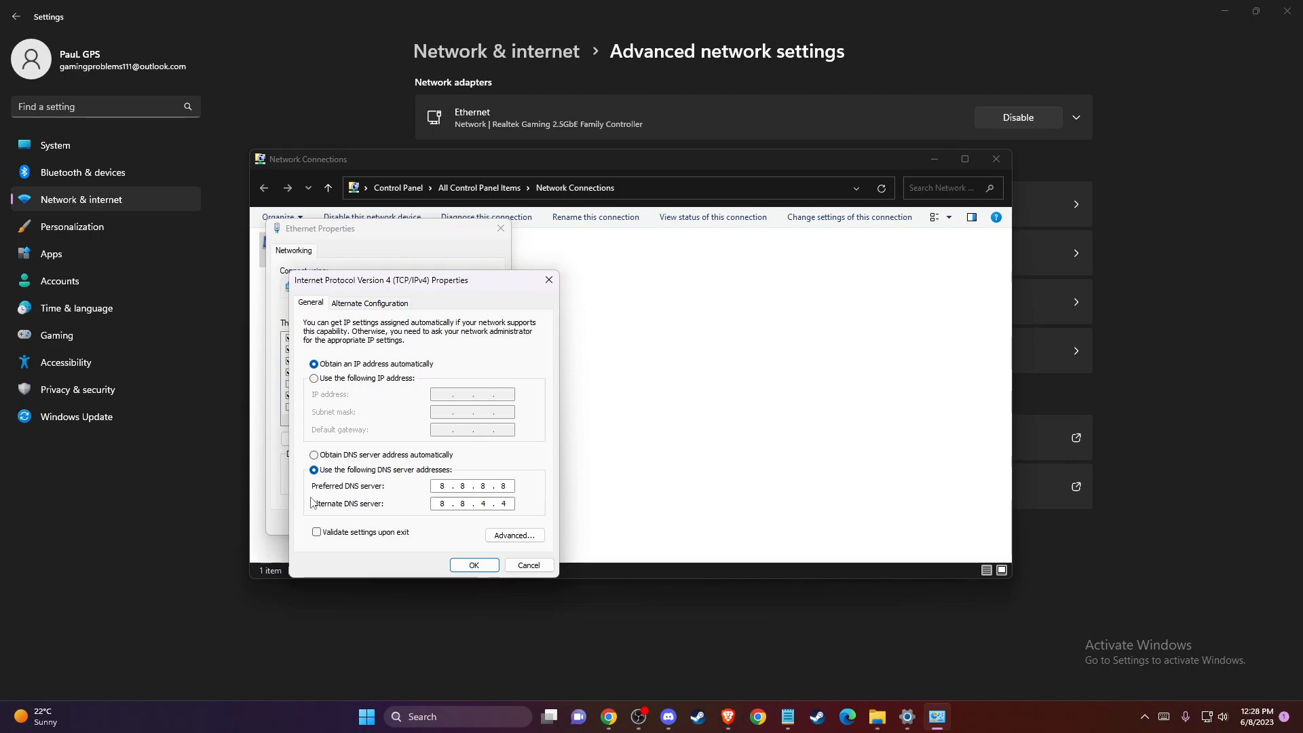
pyautogui.moveTo(426, 506)
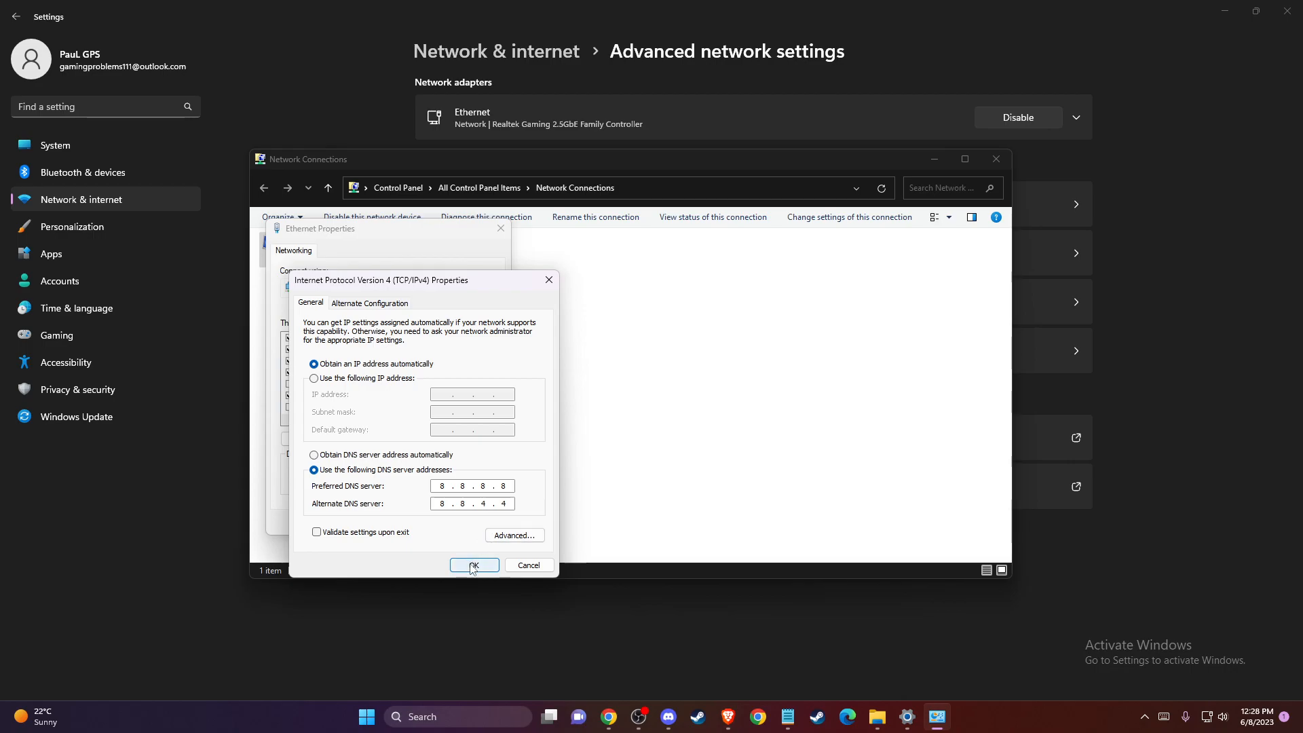
# Step: Confirm DNS servers 8.8.8.8 and 8.8.4.4 with OK
pyautogui.click(474, 565)
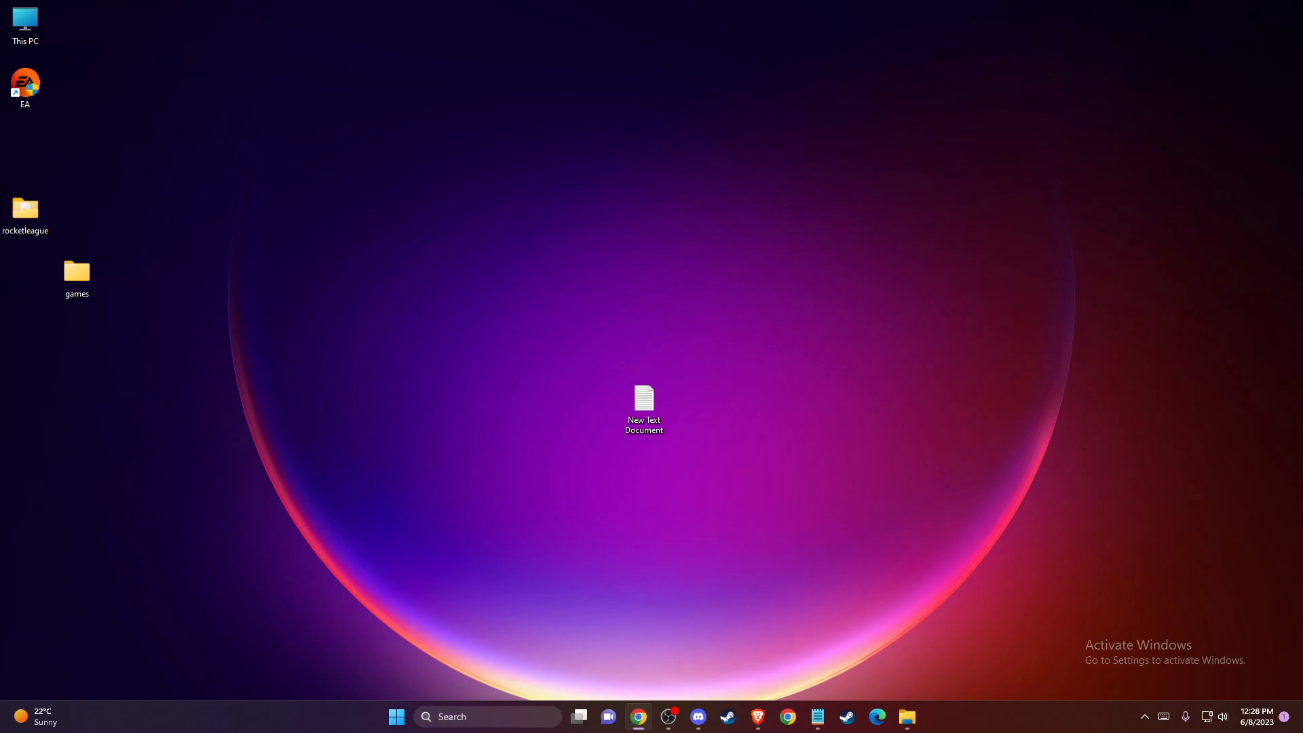
pyautogui.moveTo(457, 677)
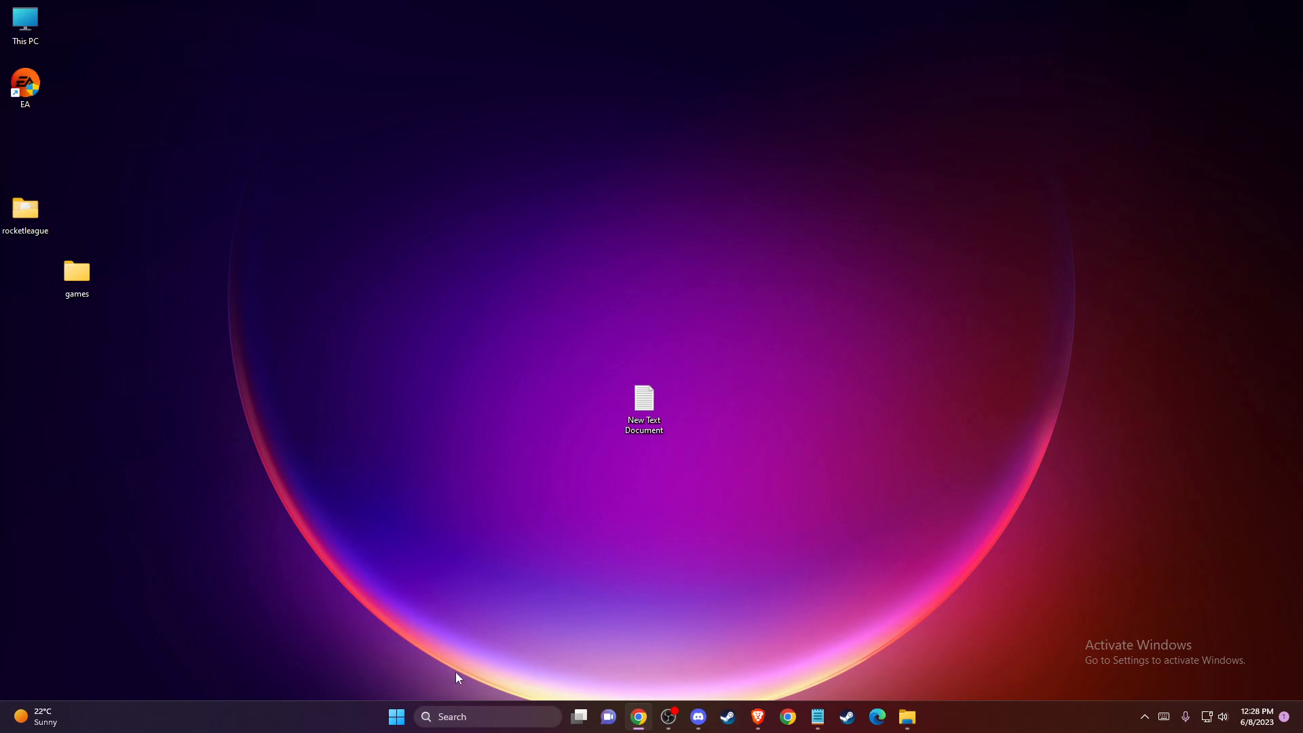
# Step: Activate the taskbar Search box for a new search
pyautogui.click(487, 717)
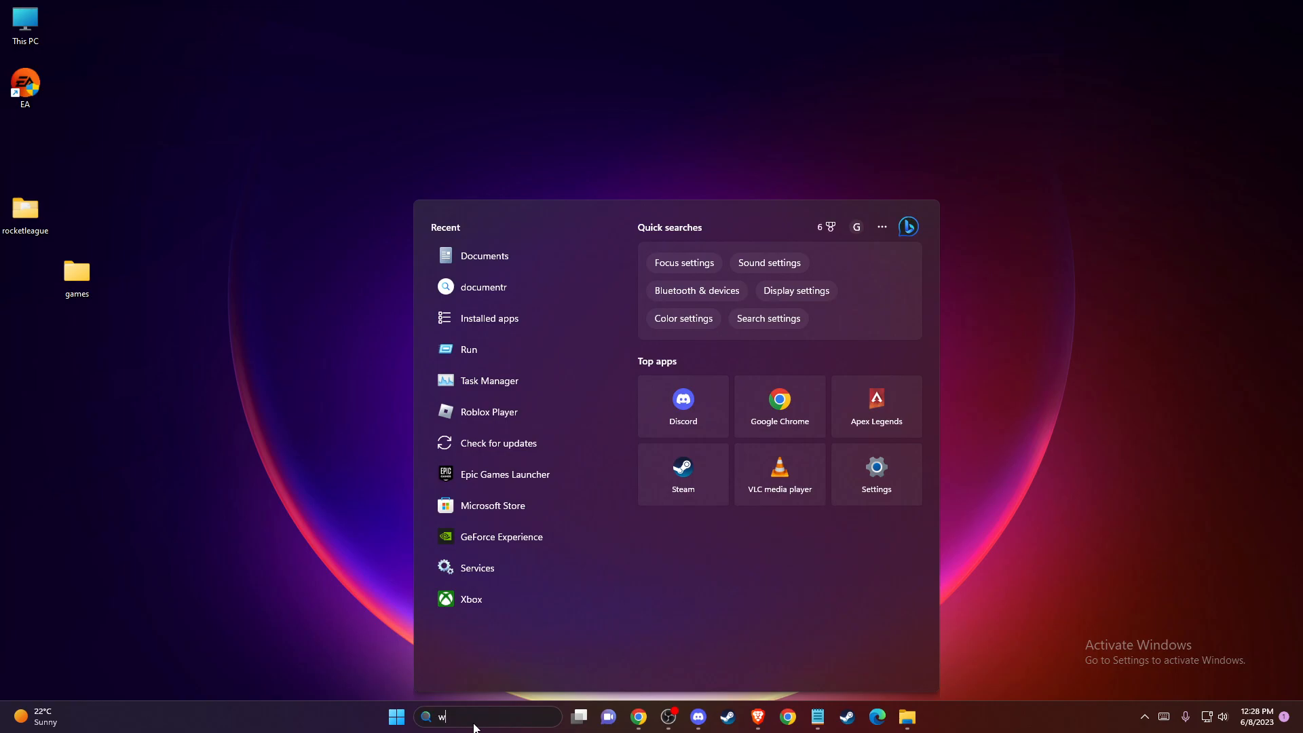
# Step: Search 'Windows Defender Firewall' and open its Control Panel page
pyautogui.write('indows Defender Firewall')
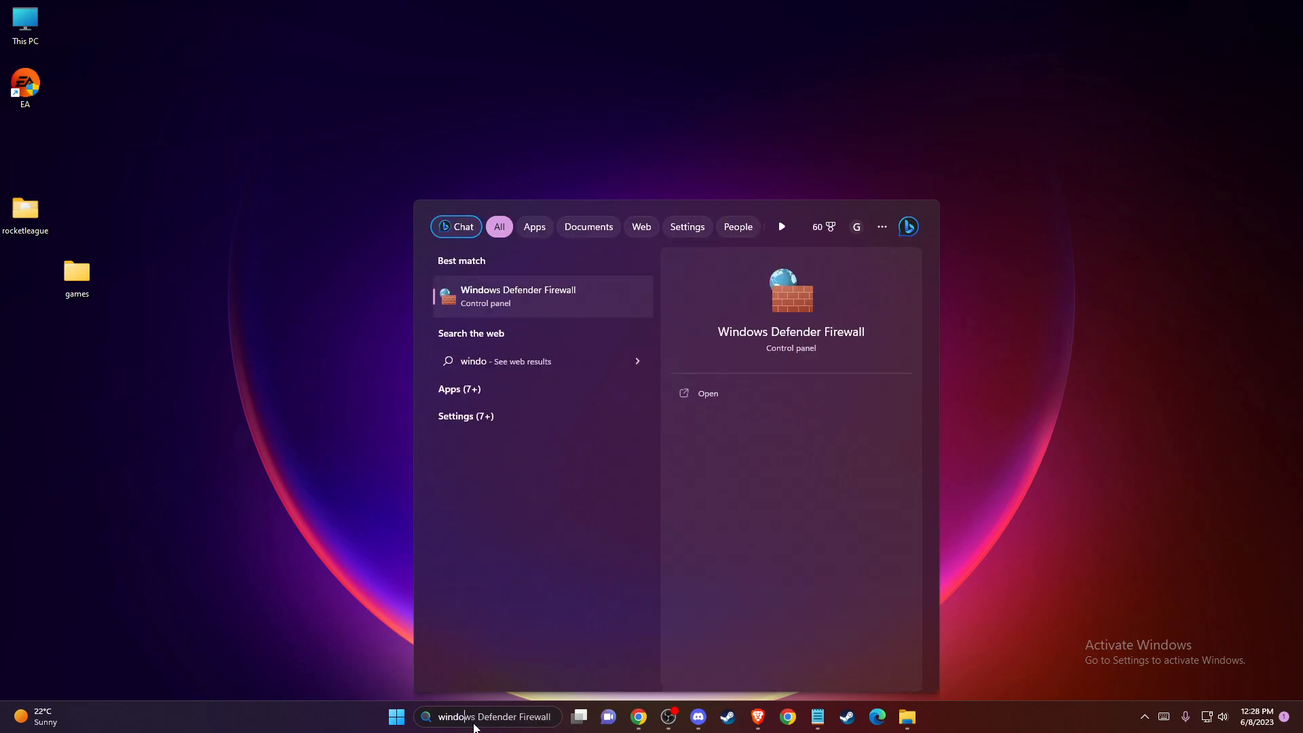
pyautogui.click(707, 393)
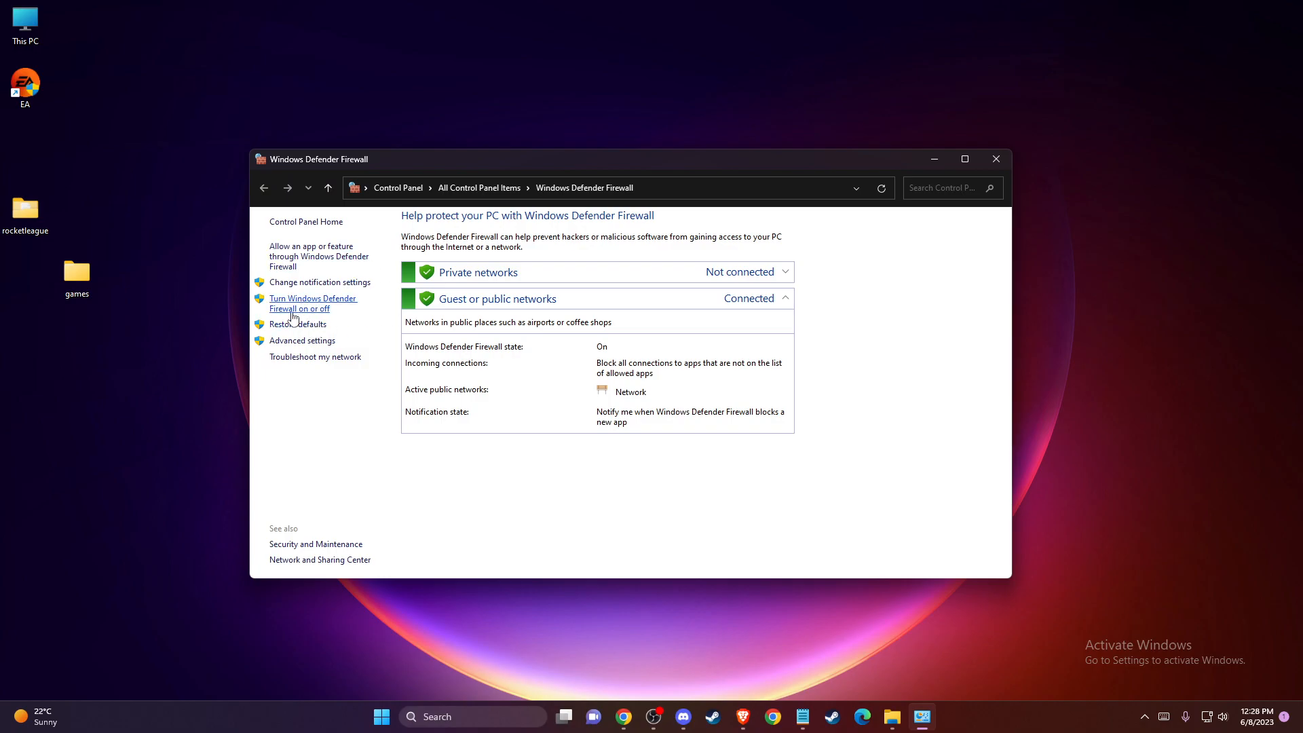
pyautogui.moveTo(298, 318)
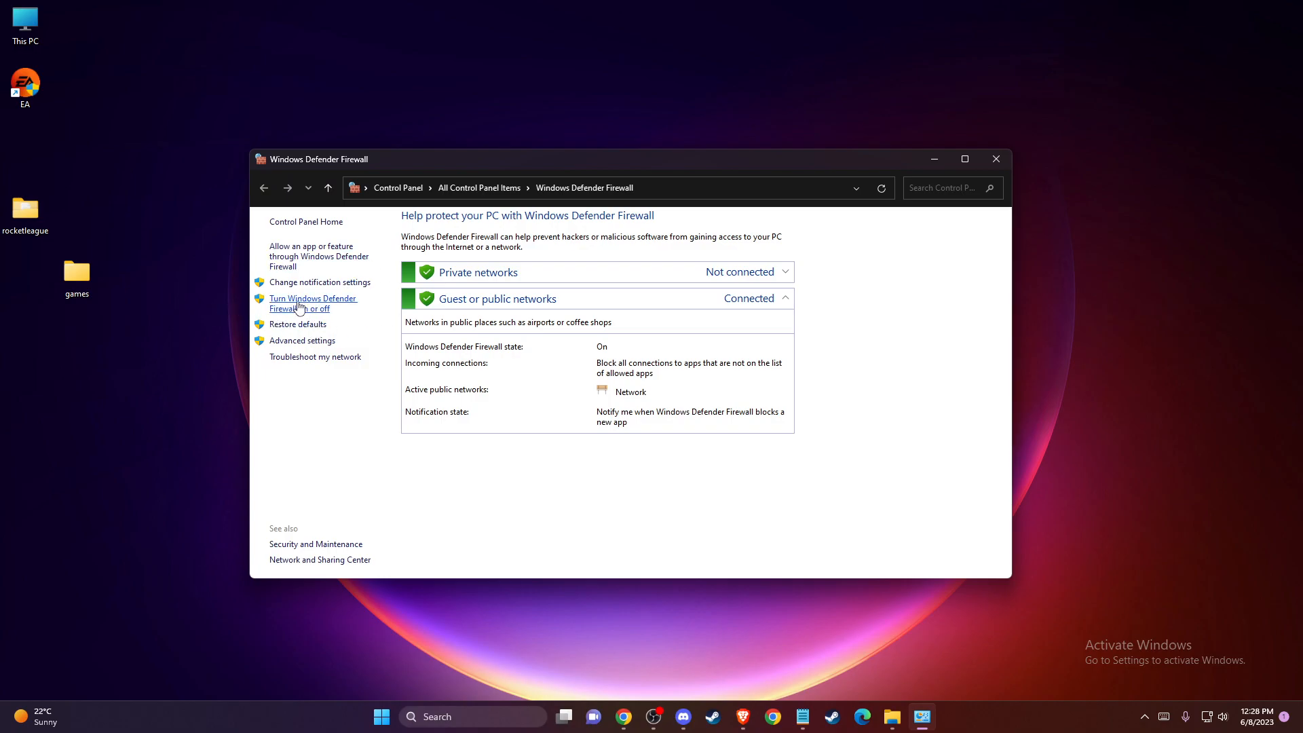
pyautogui.moveTo(313, 309)
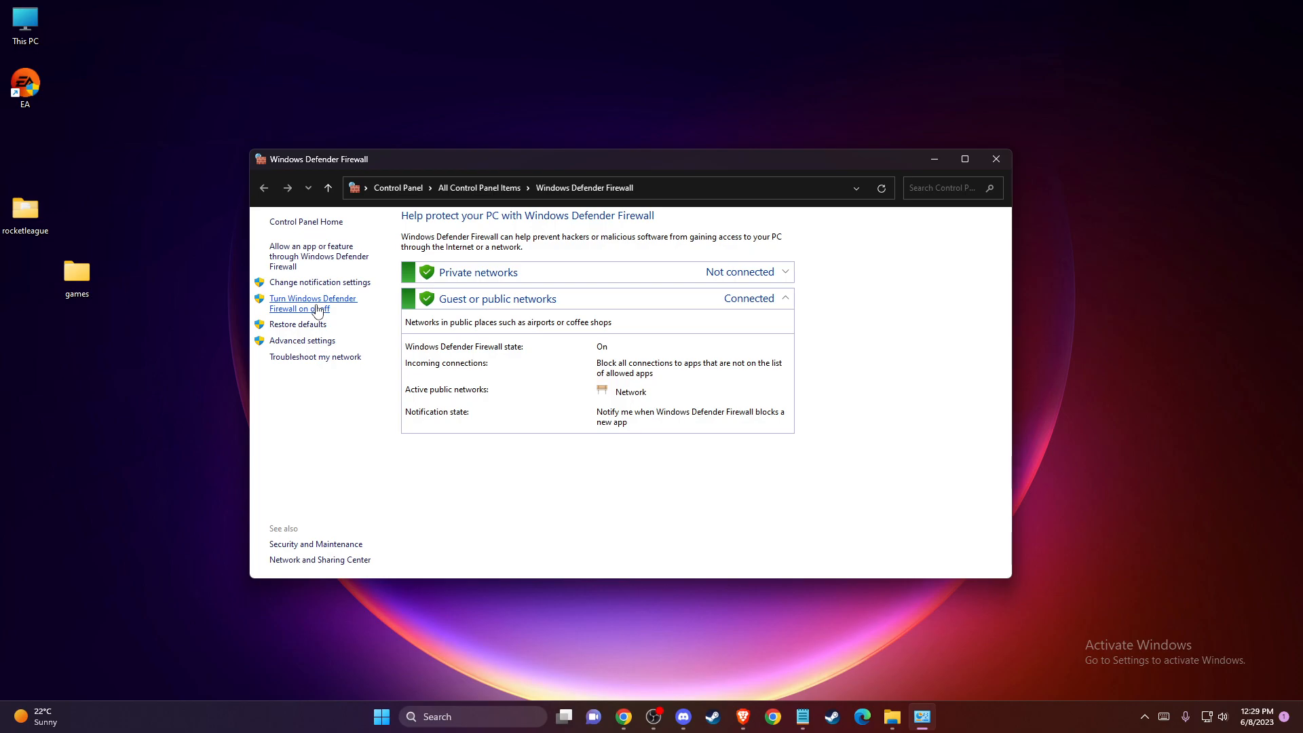
# Step: Turn off Windows Defender Firewall for private networks, confirm with OK, and close the window
pyautogui.click(313, 303)
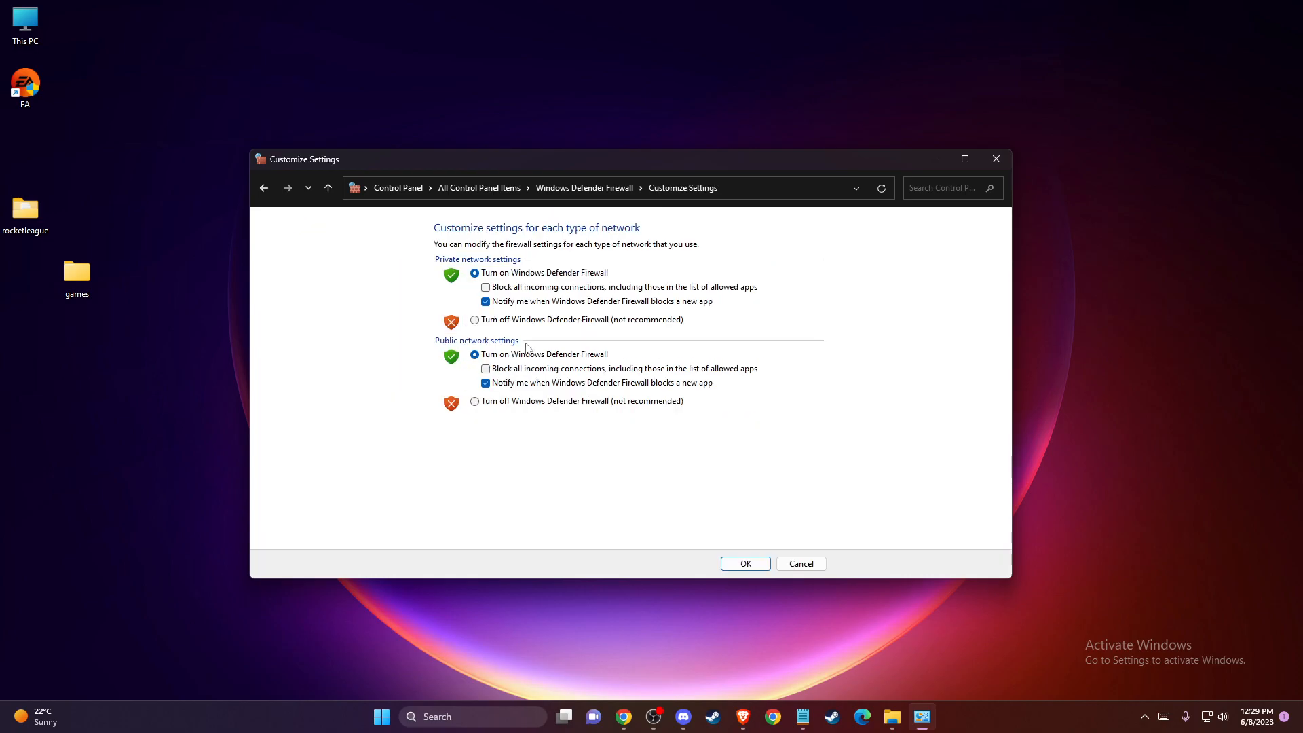
pyautogui.click(474, 321)
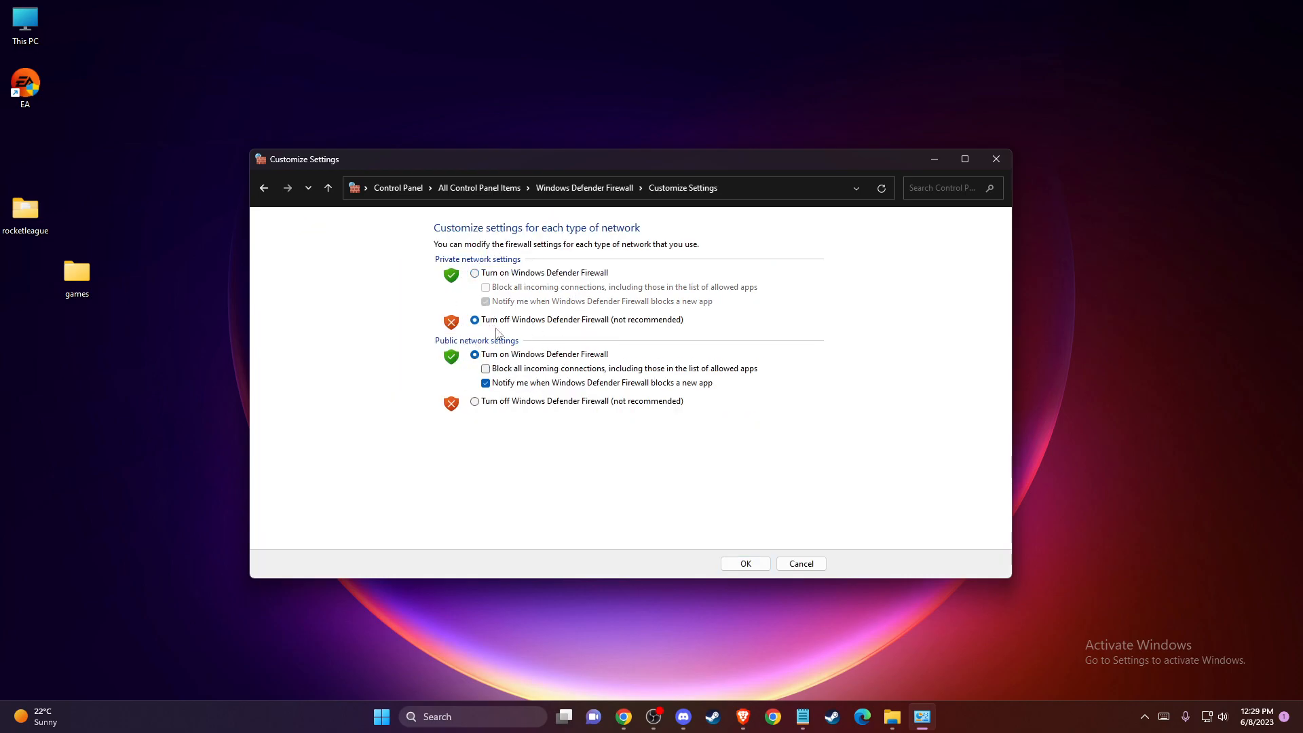
pyautogui.moveTo(450, 353)
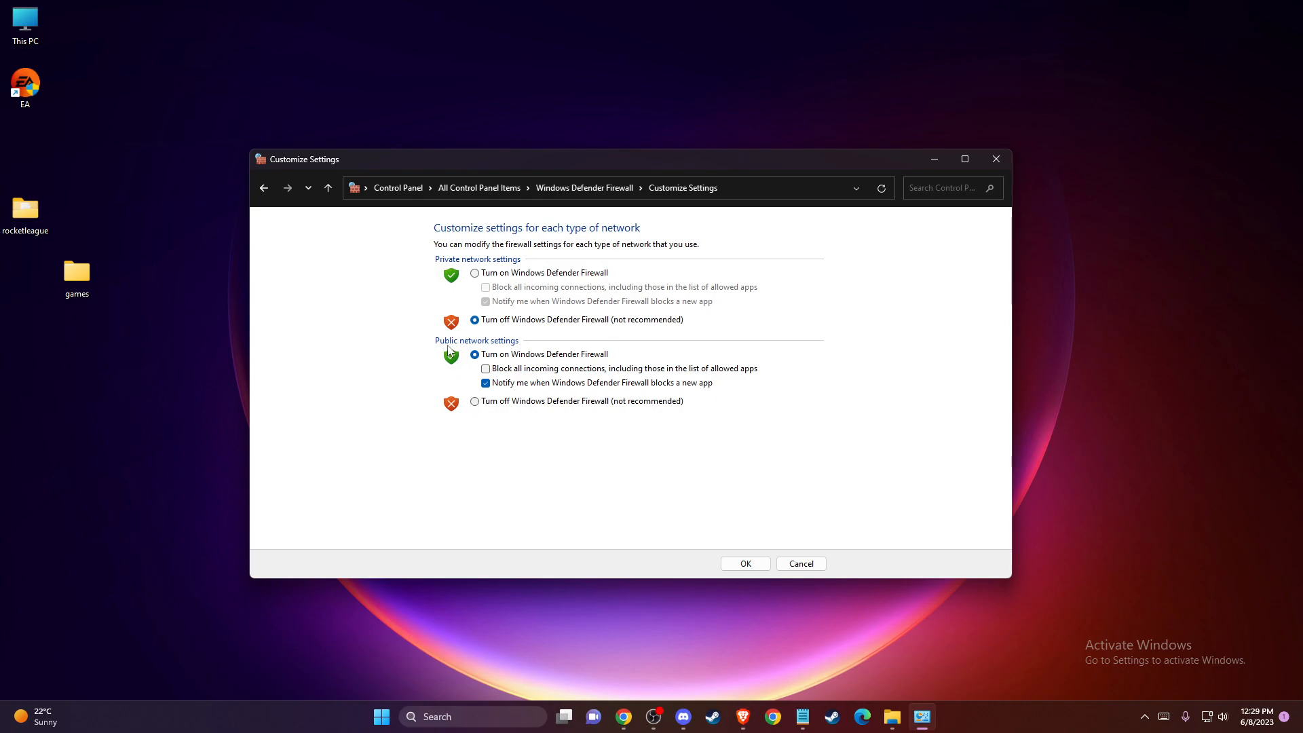
pyautogui.click(474, 401)
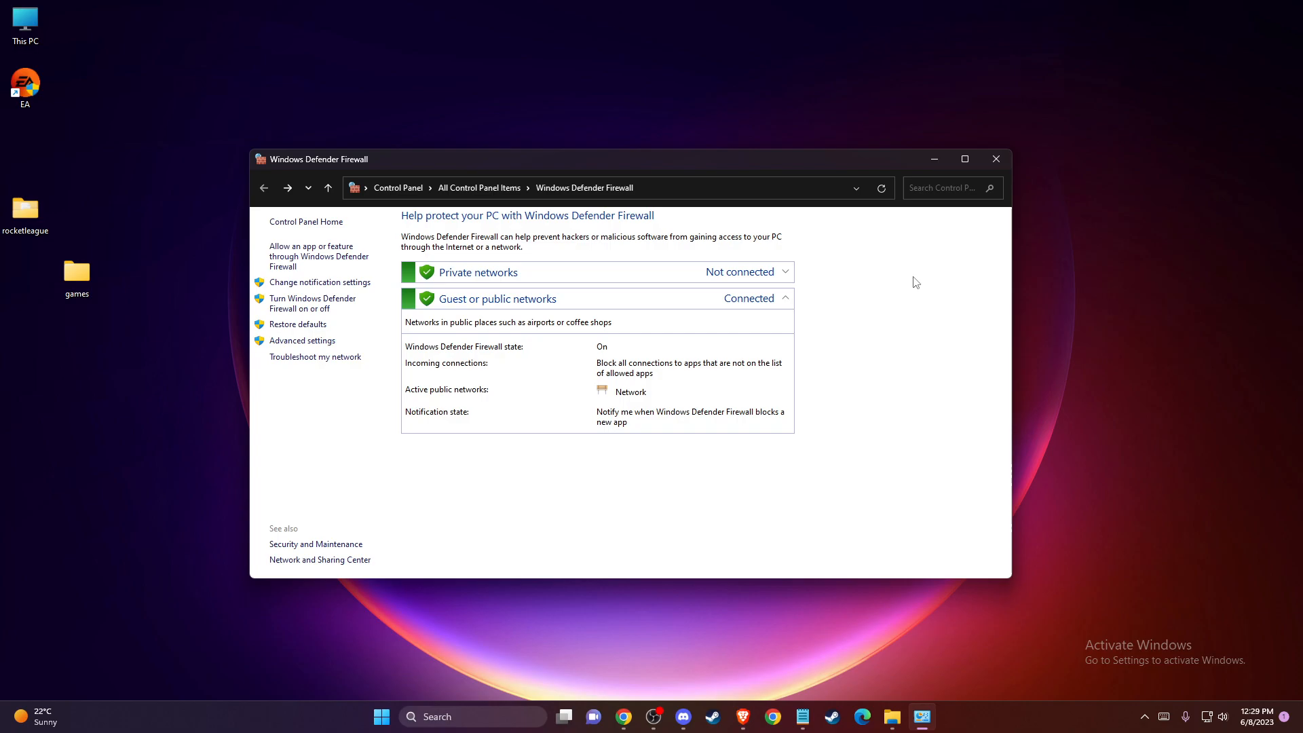
pyautogui.click(996, 159)
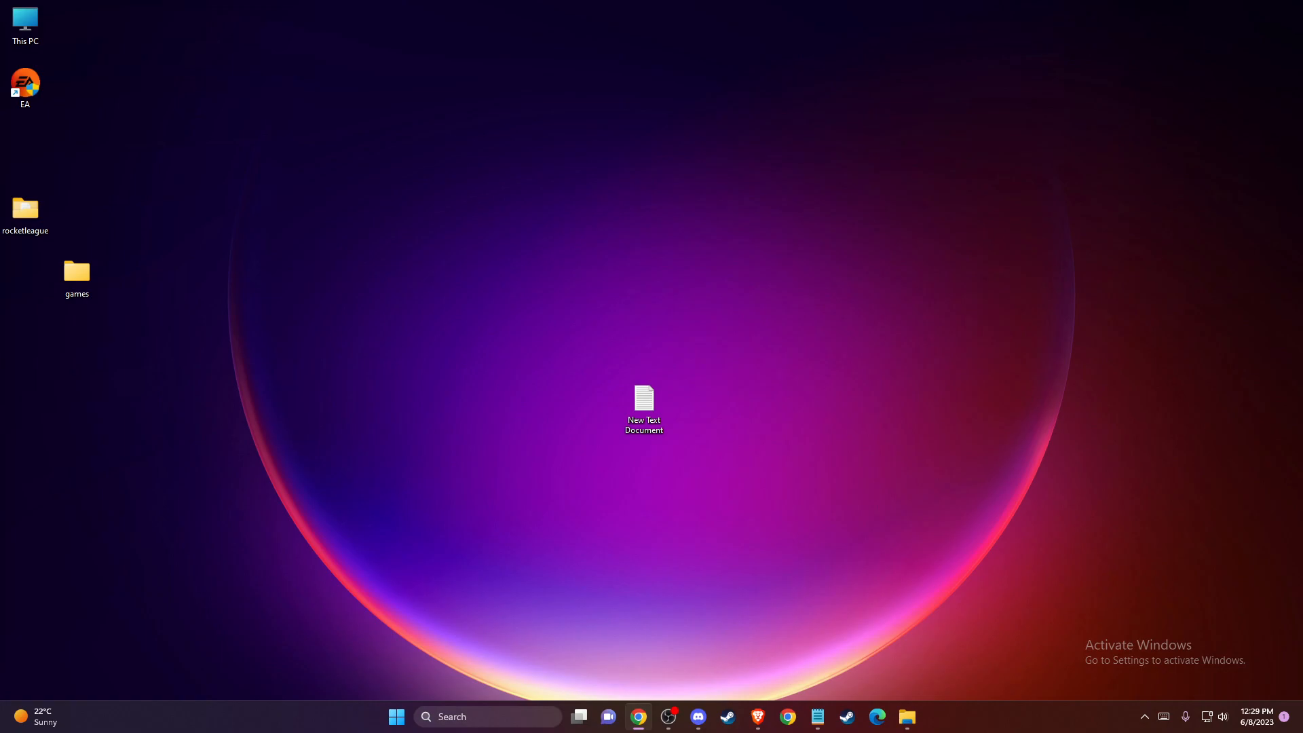
pyautogui.moveTo(571, 503)
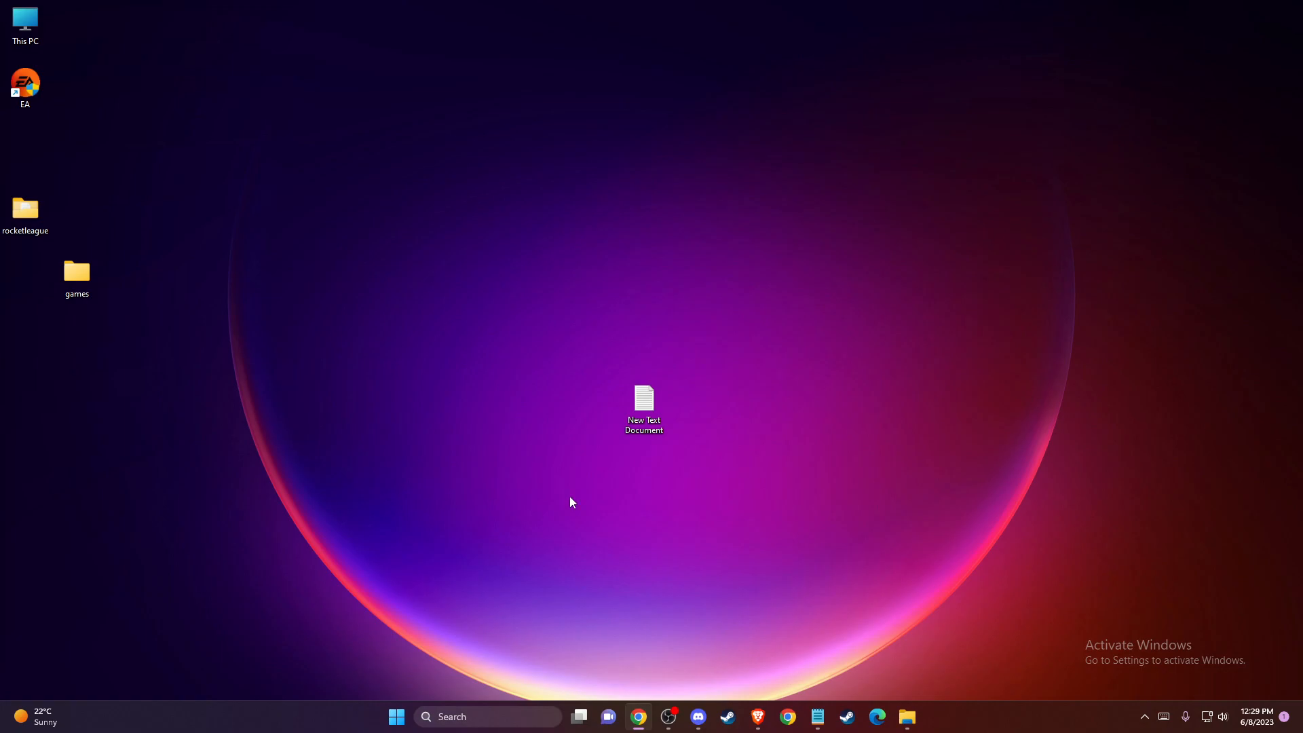
pyautogui.moveTo(625, 495)
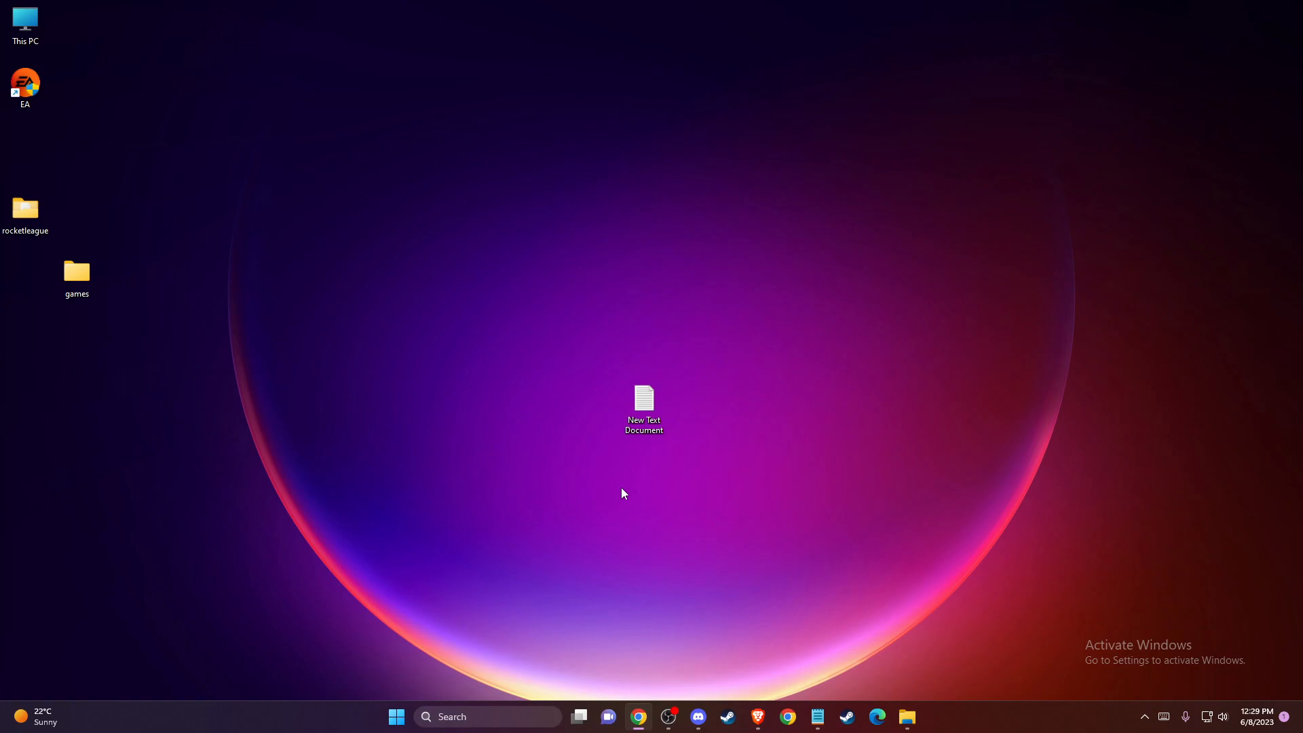
pyautogui.moveTo(31, 451)
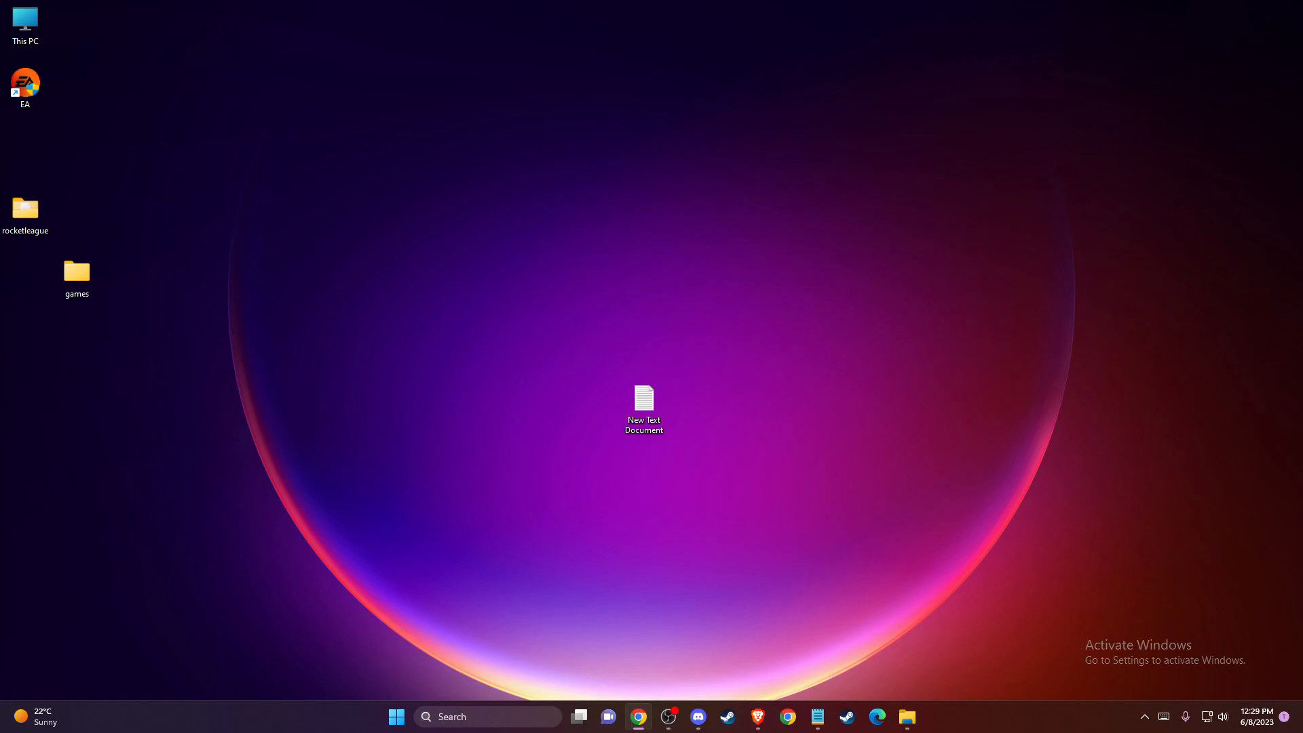
pyautogui.moveTo(580, 517)
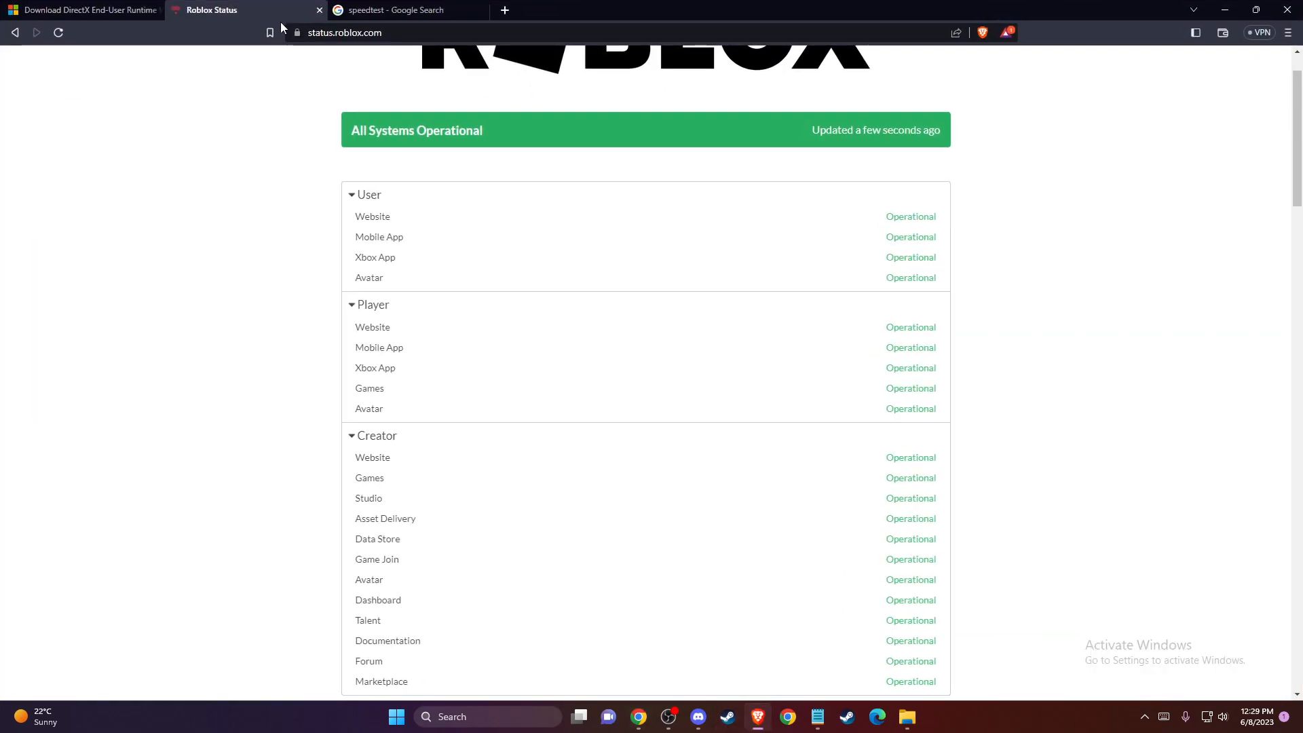
pyautogui.scroll(-3)
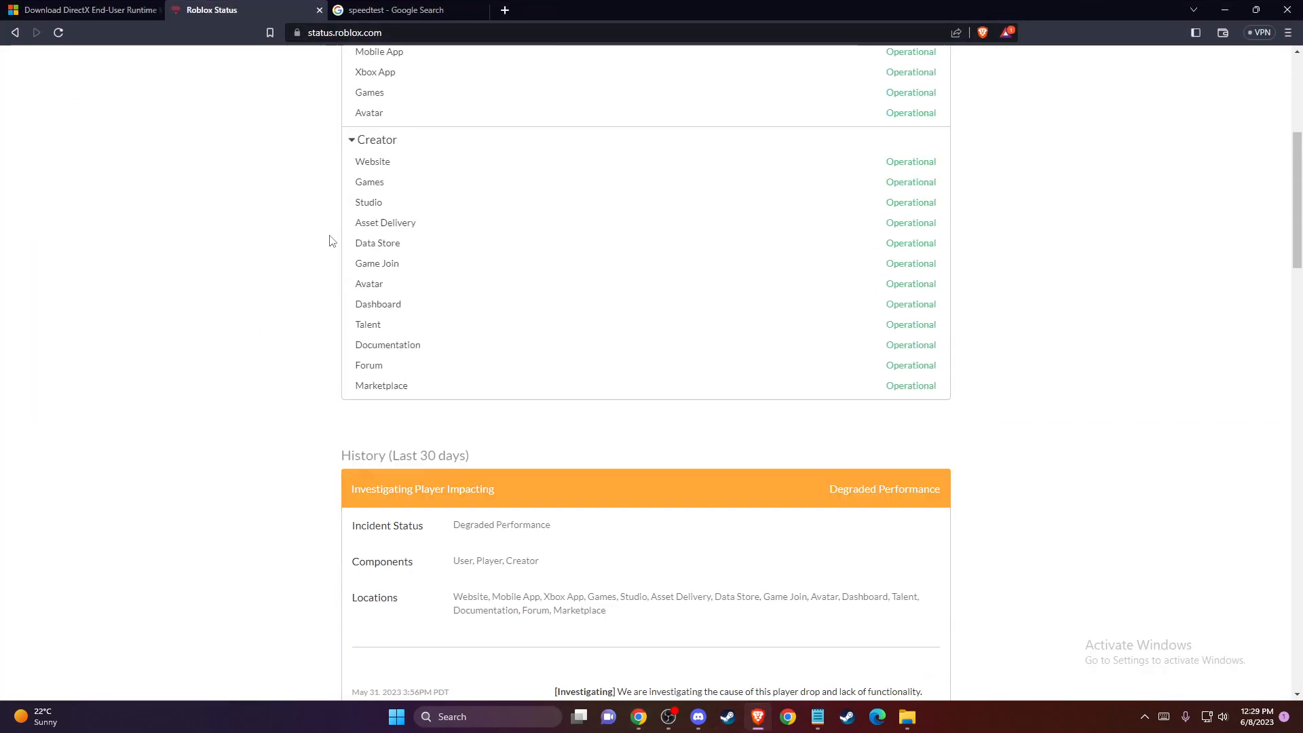
pyautogui.scroll(-3)
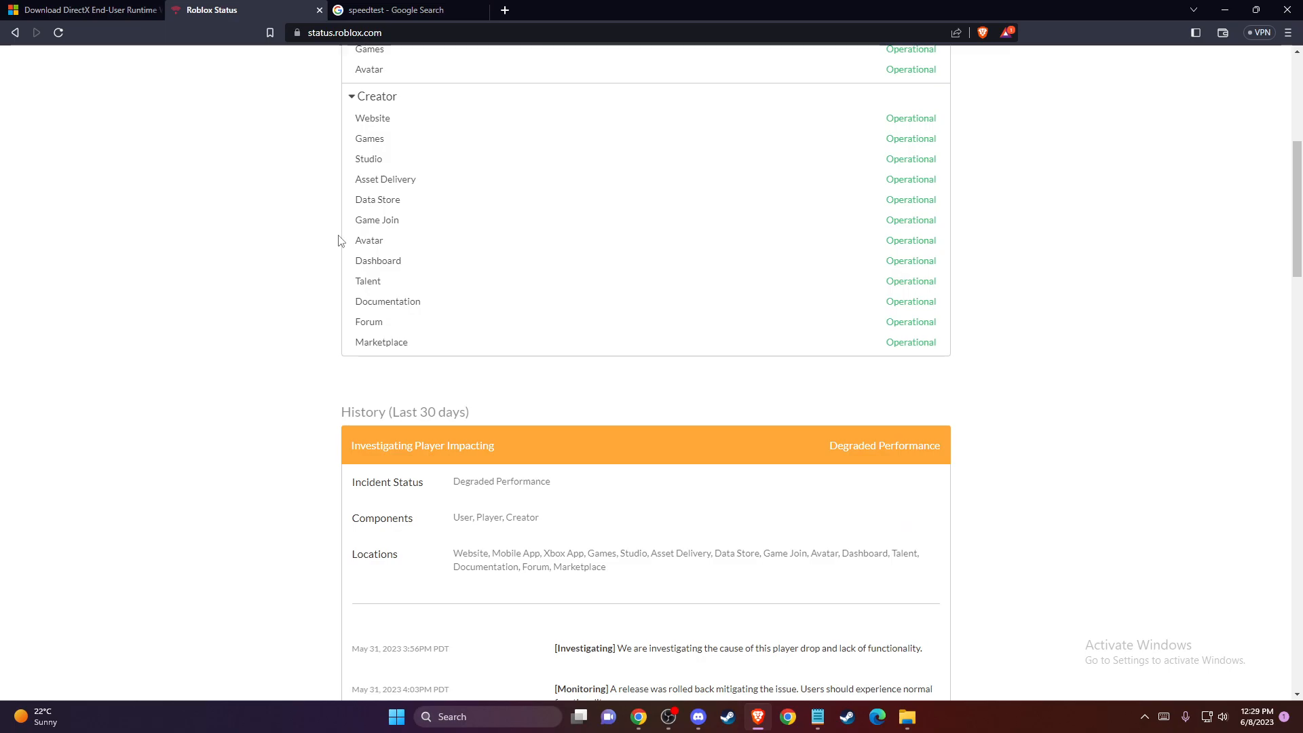
pyautogui.scroll(3)
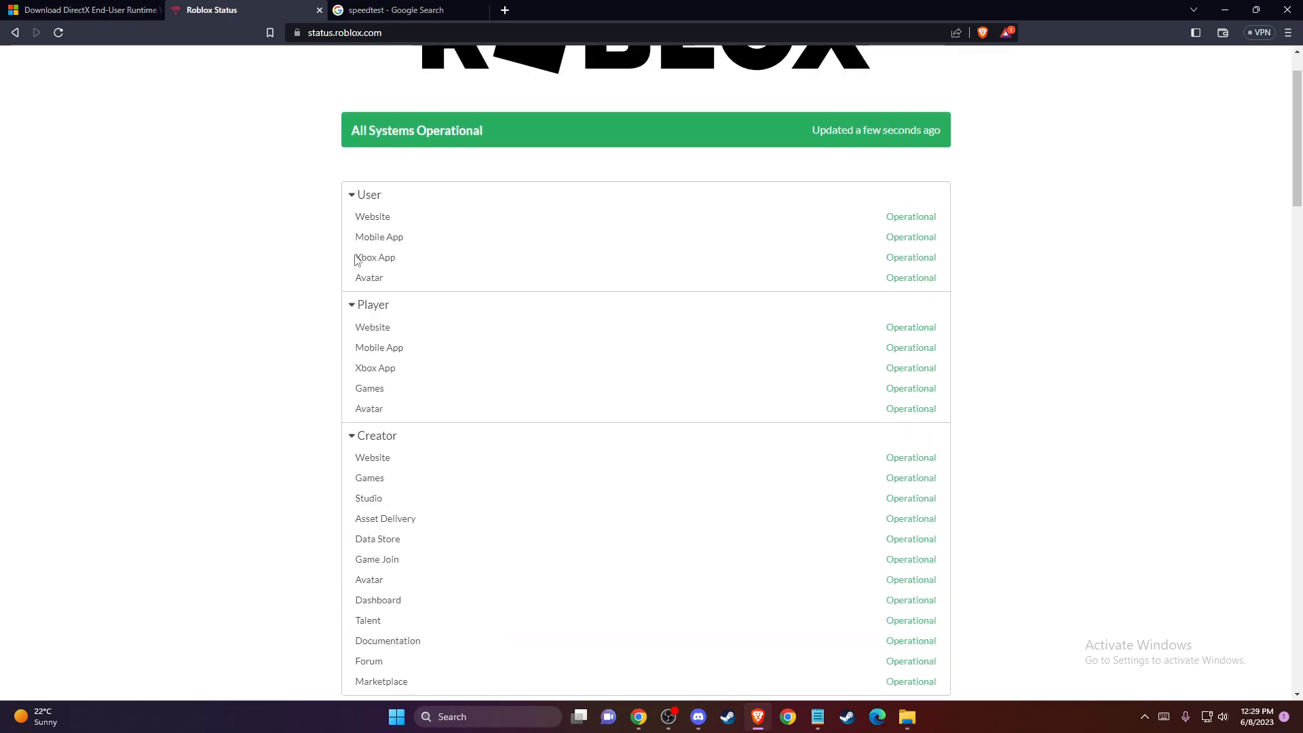
pyautogui.moveTo(423, 169)
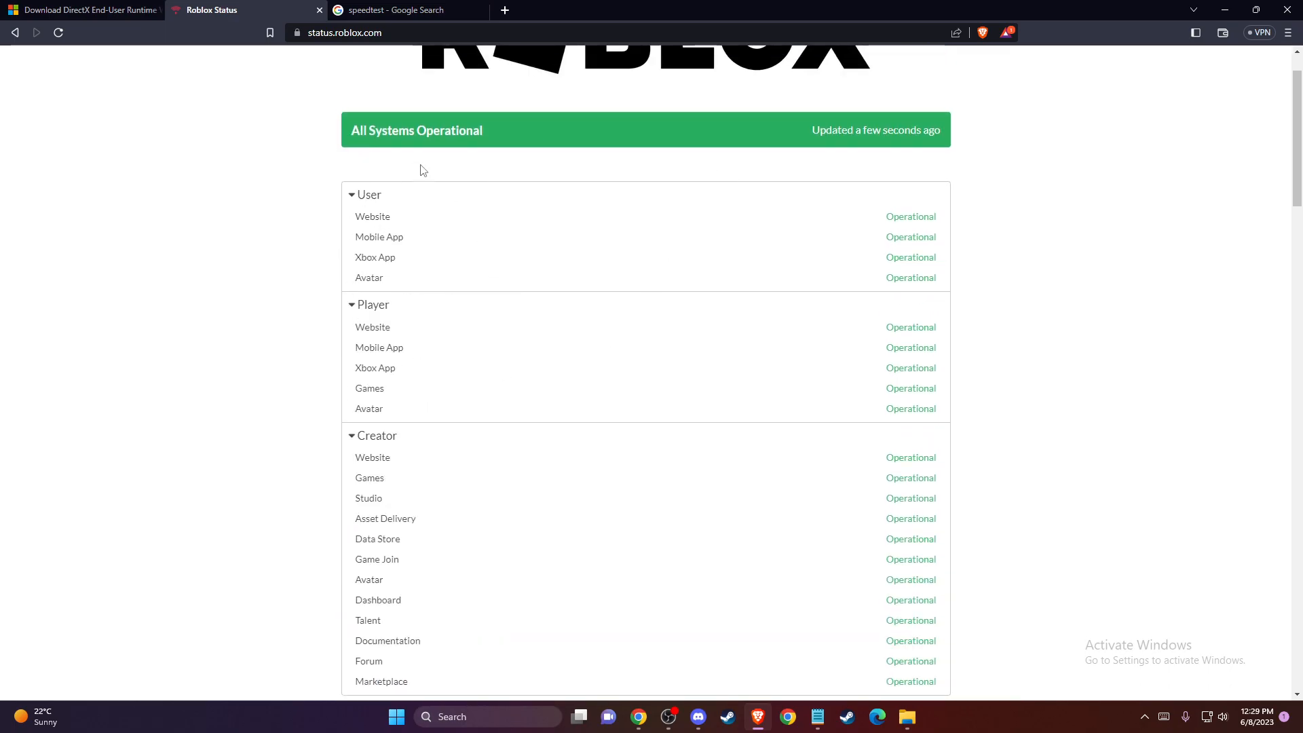
pyautogui.moveTo(356, 298)
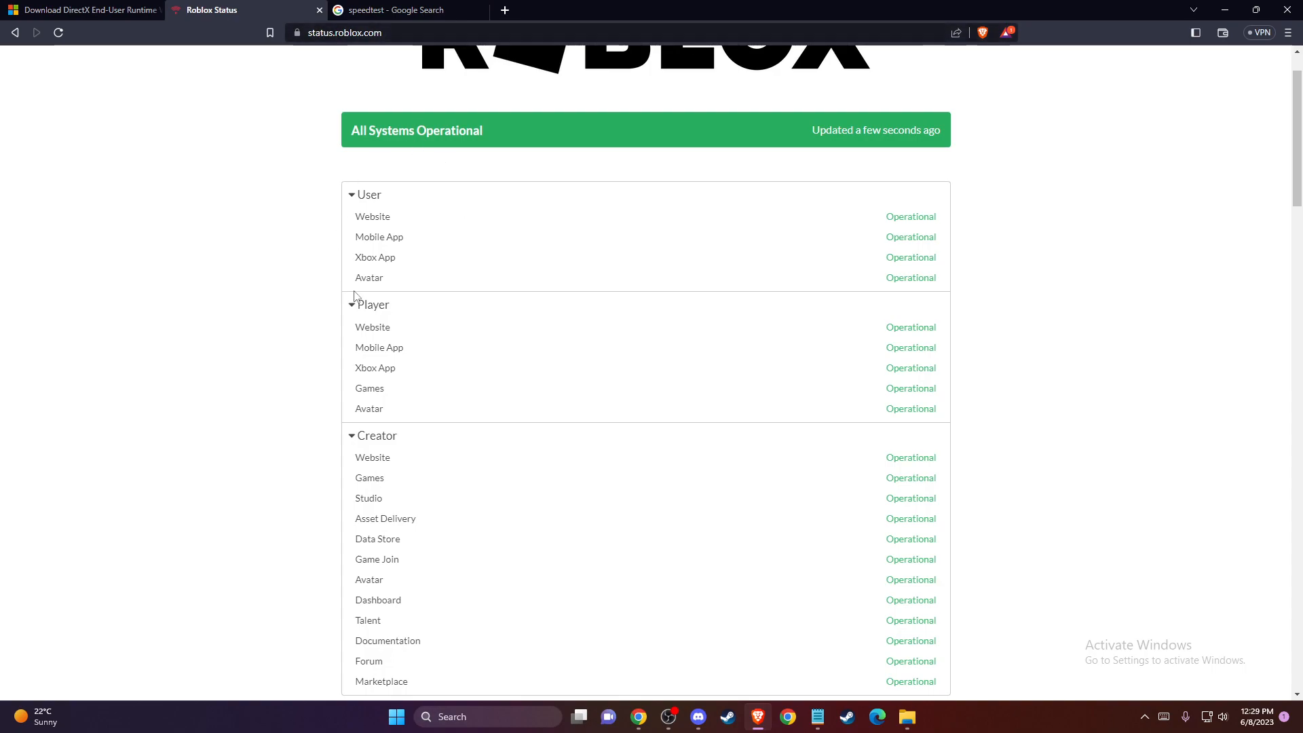
pyautogui.scroll(-3)
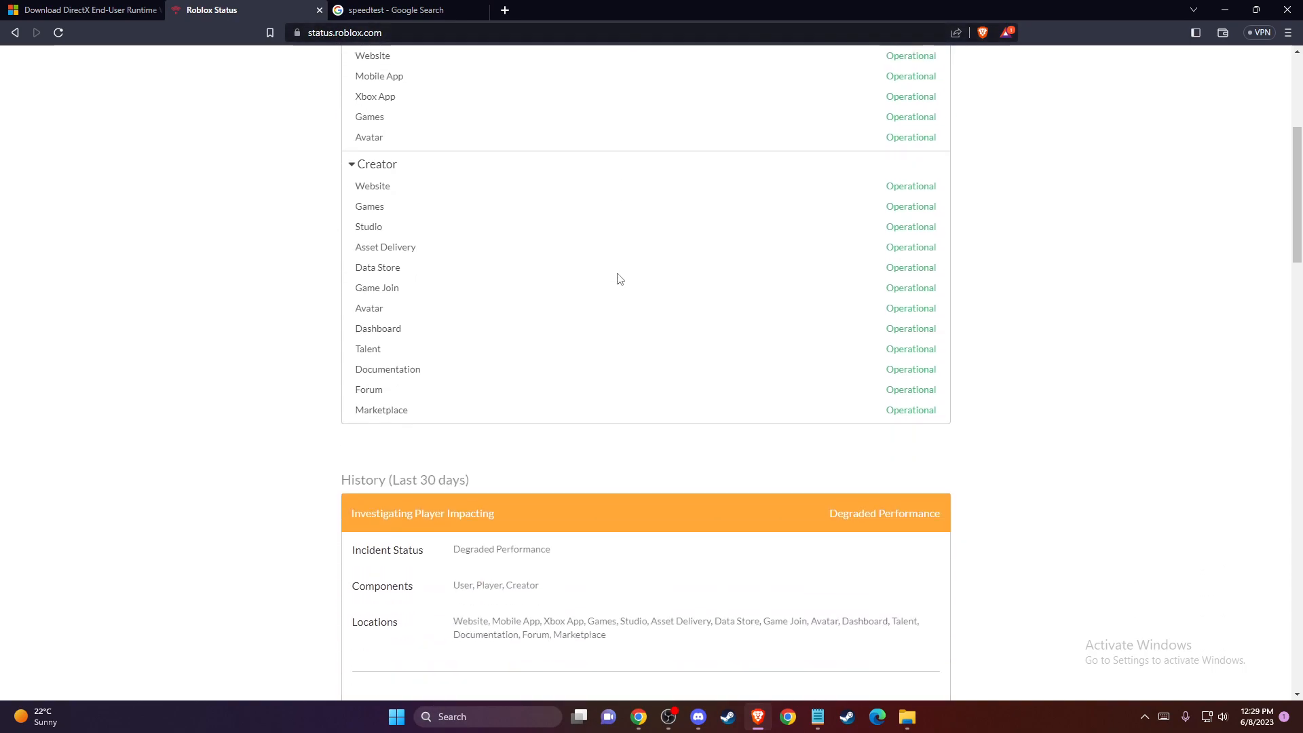
pyautogui.scroll(3)
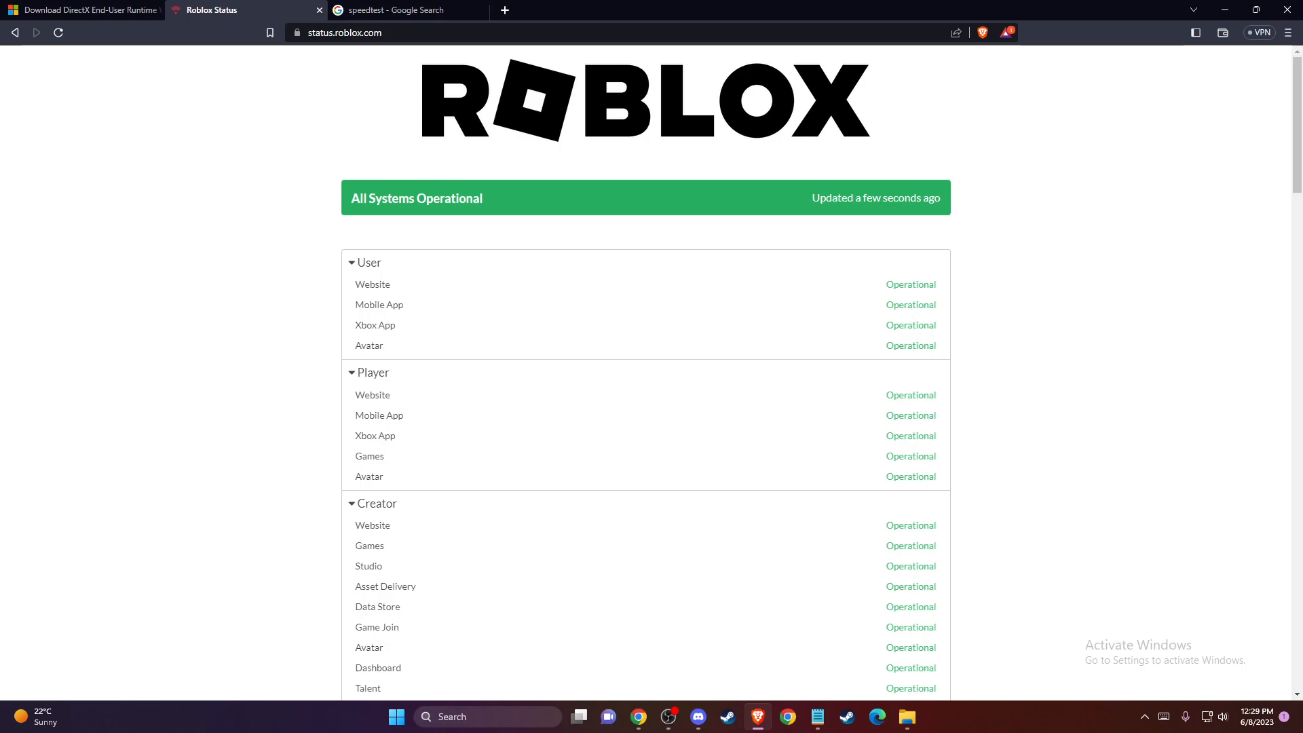
pyautogui.scroll(-3)
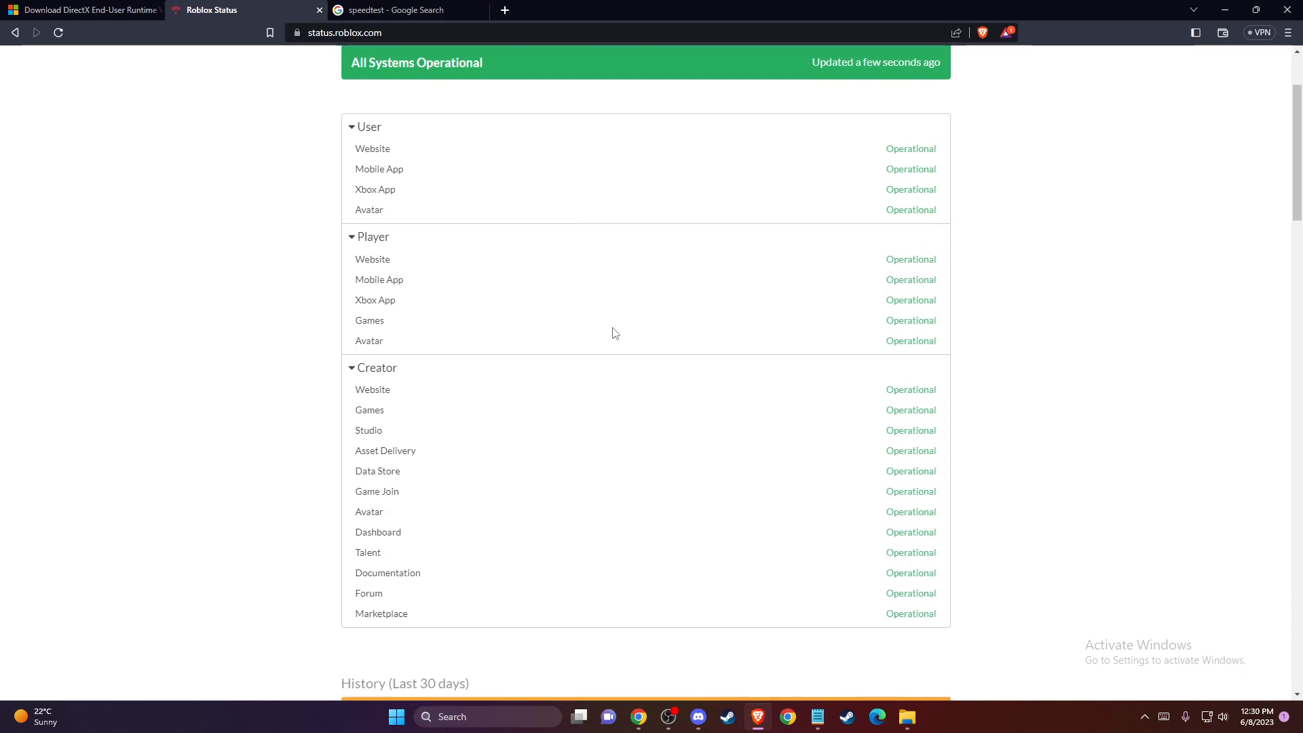
pyautogui.scroll(3)
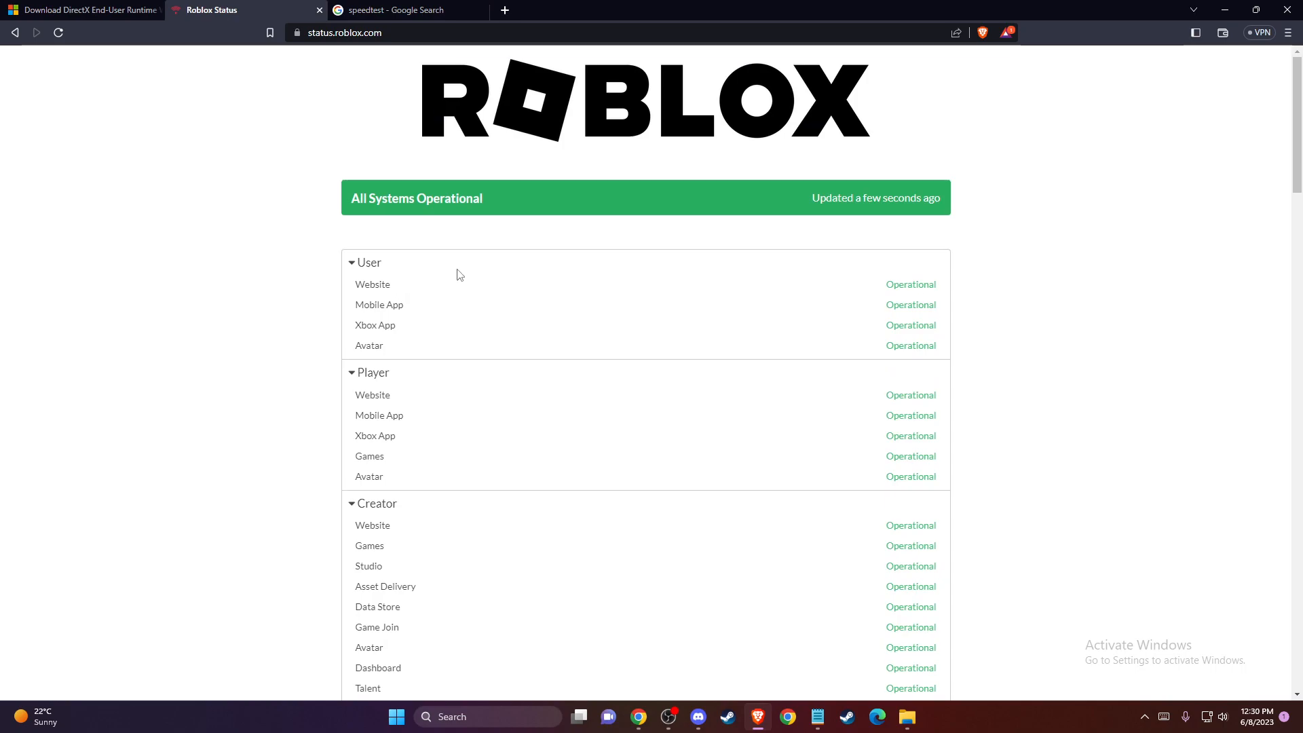
pyautogui.moveTo(629, 303)
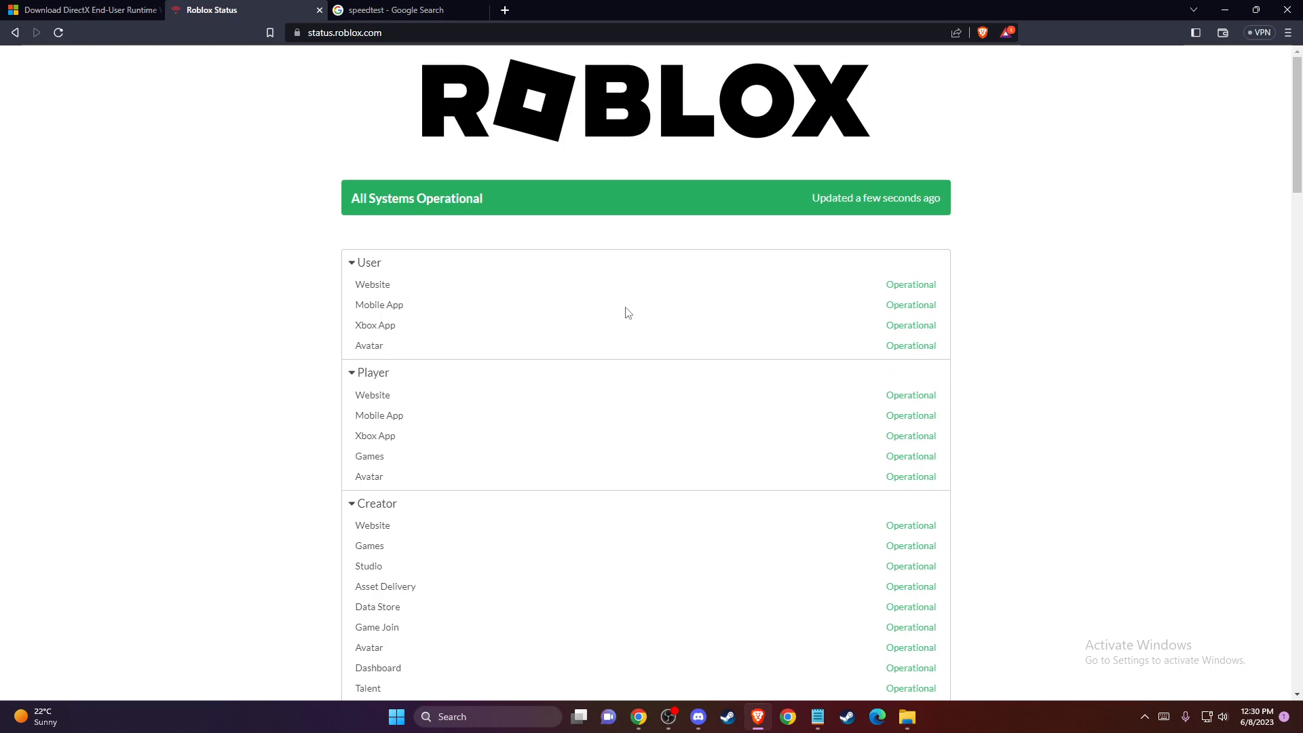
pyautogui.moveTo(583, 303)
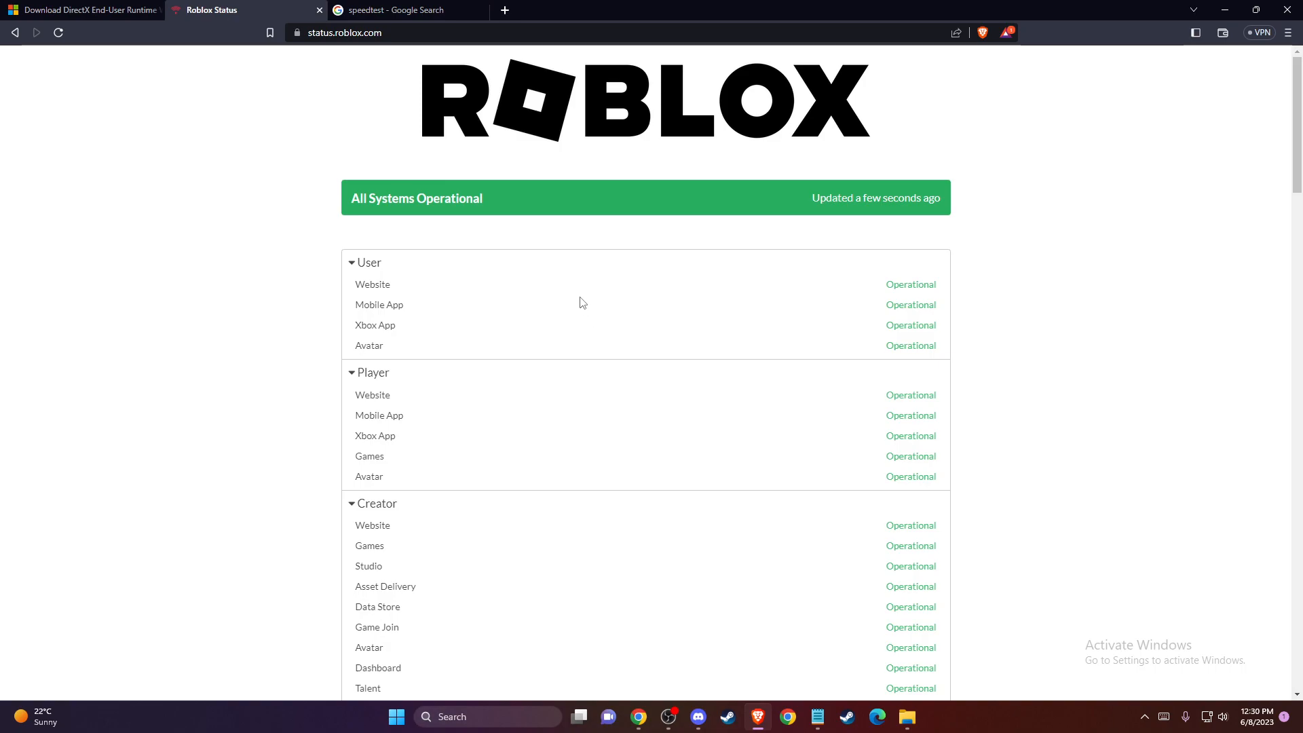
pyautogui.moveTo(573, 304)
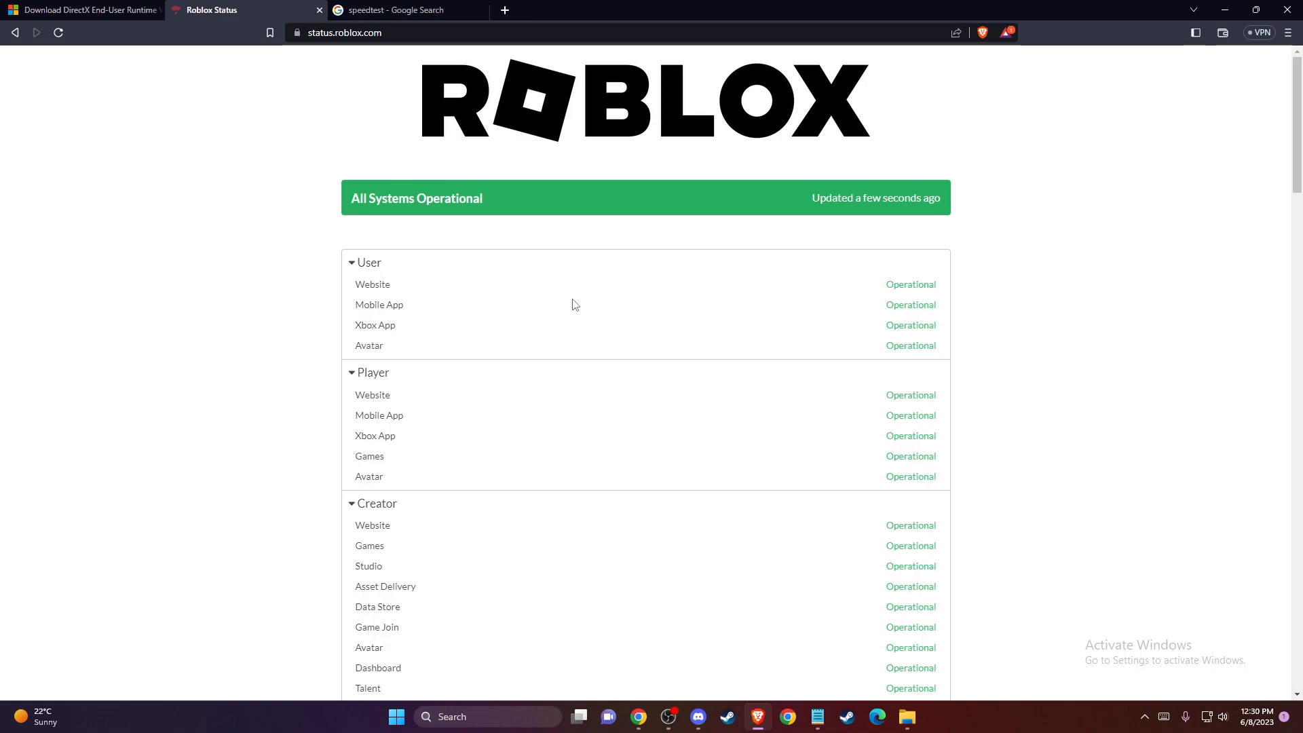
pyautogui.moveTo(563, 302)
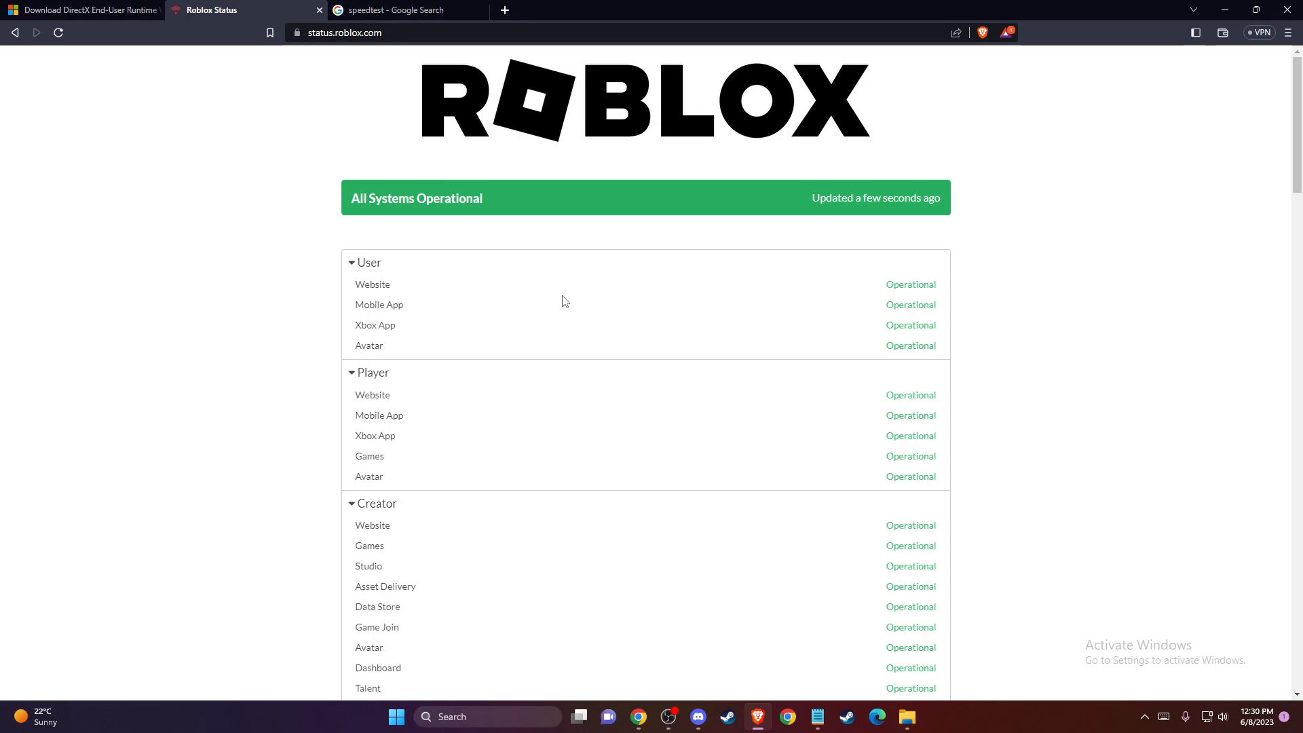
pyautogui.moveTo(623, 284)
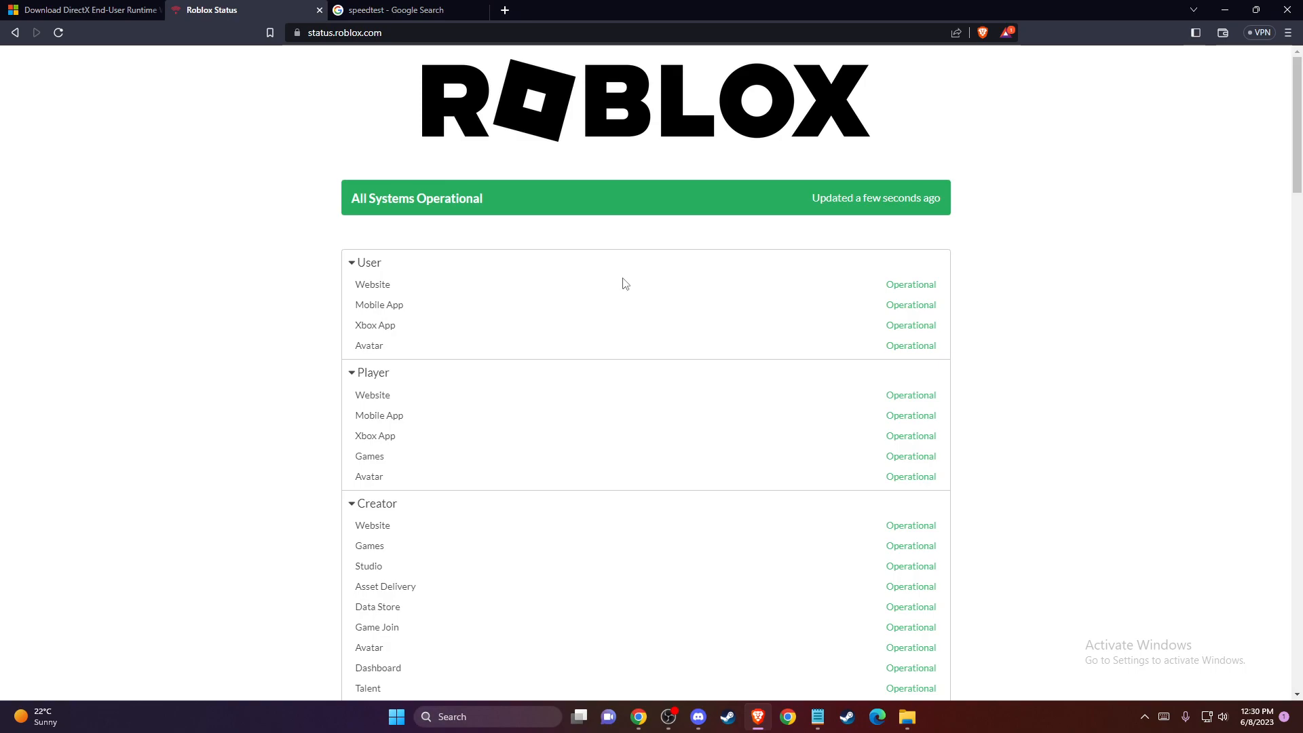
pyautogui.moveTo(1290, 9)
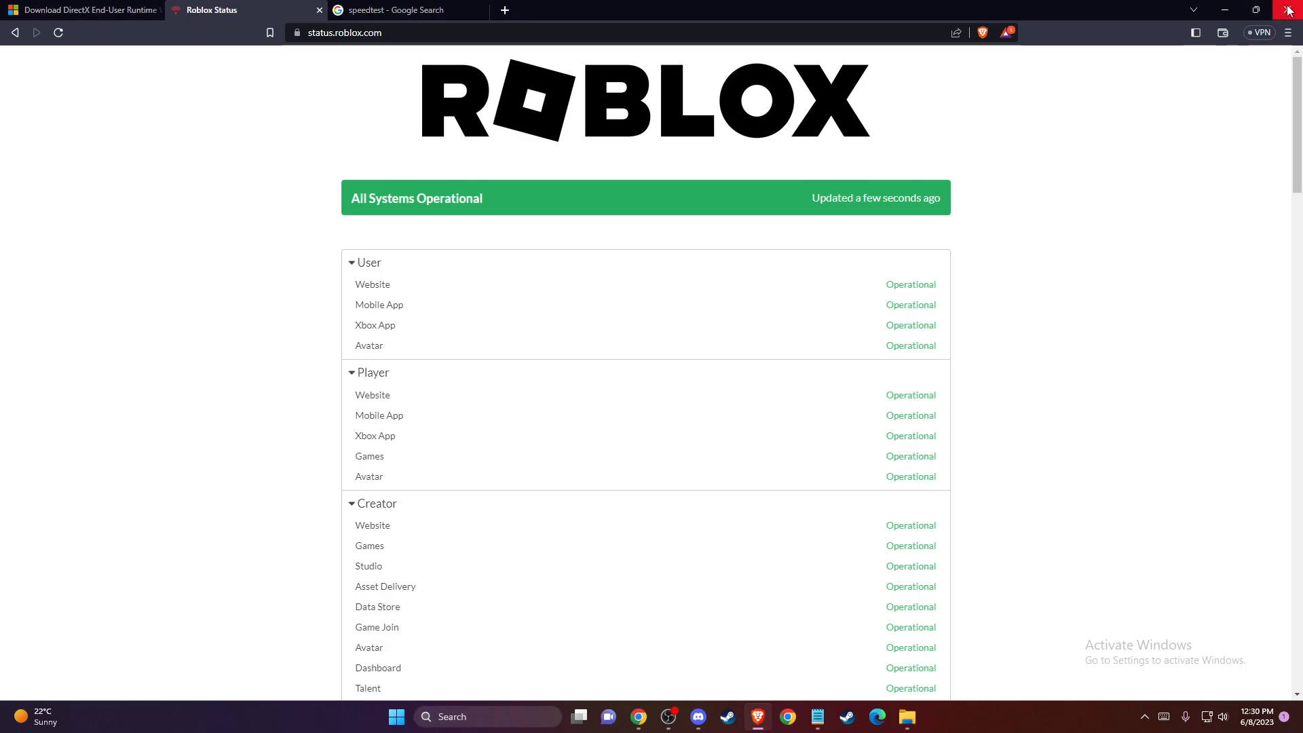